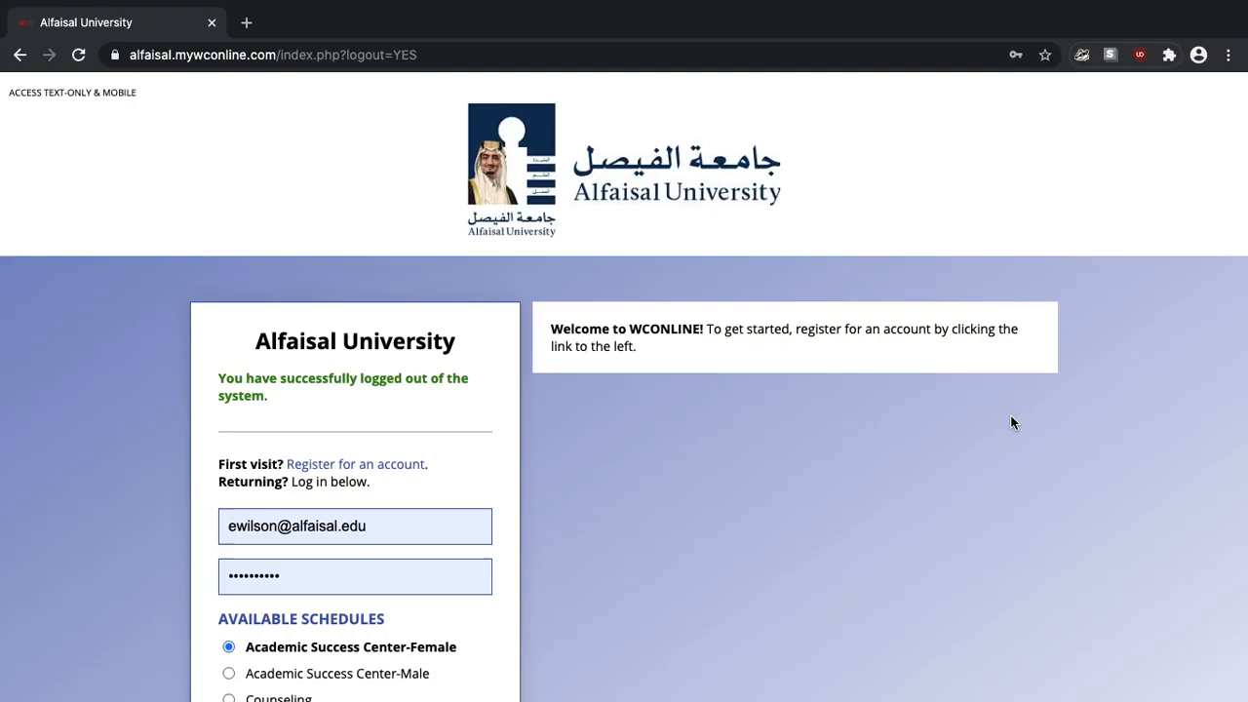
mouse_move(213, 78)
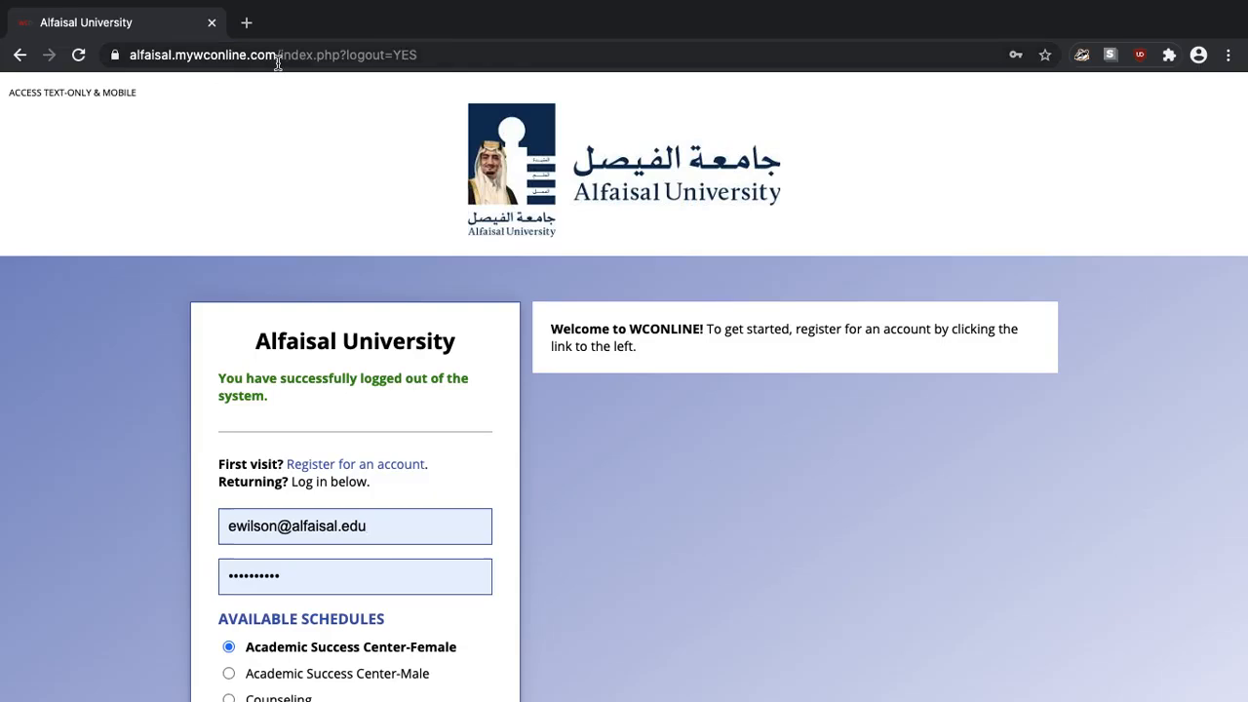
mouse_move(316, 150)
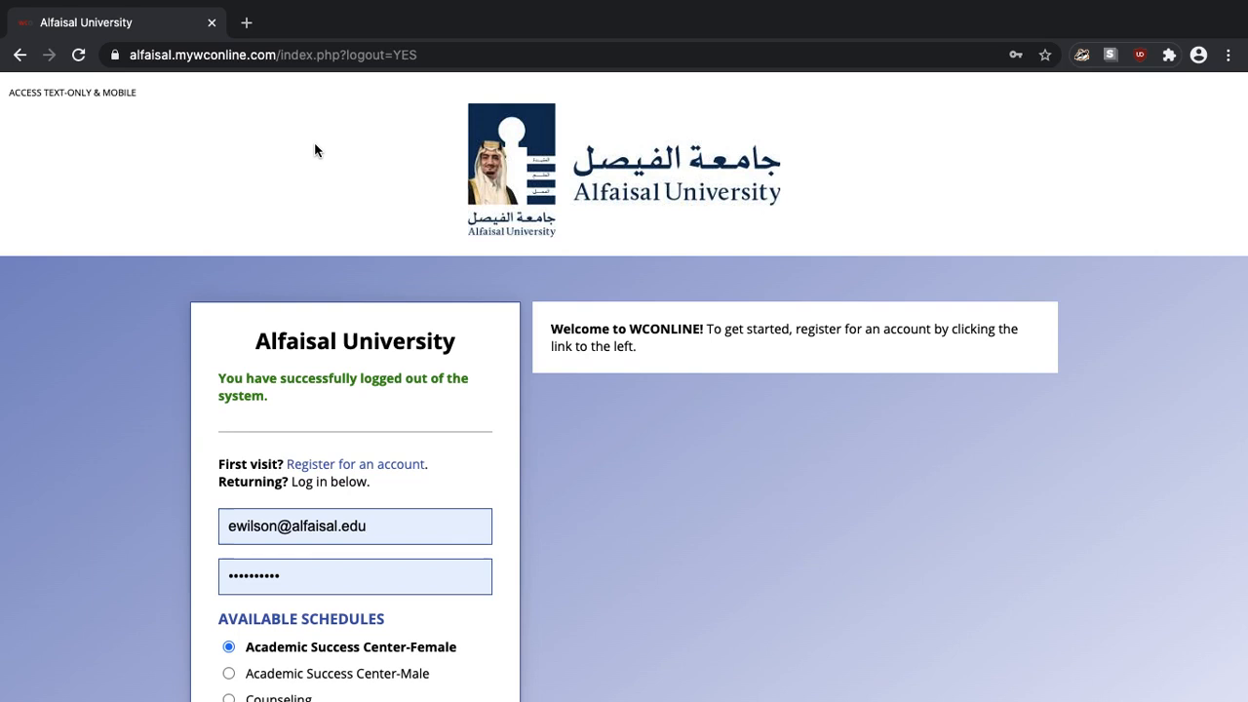
Choose the Counseling schedule under Available Schedules and log in to it
scroll("down", 3)
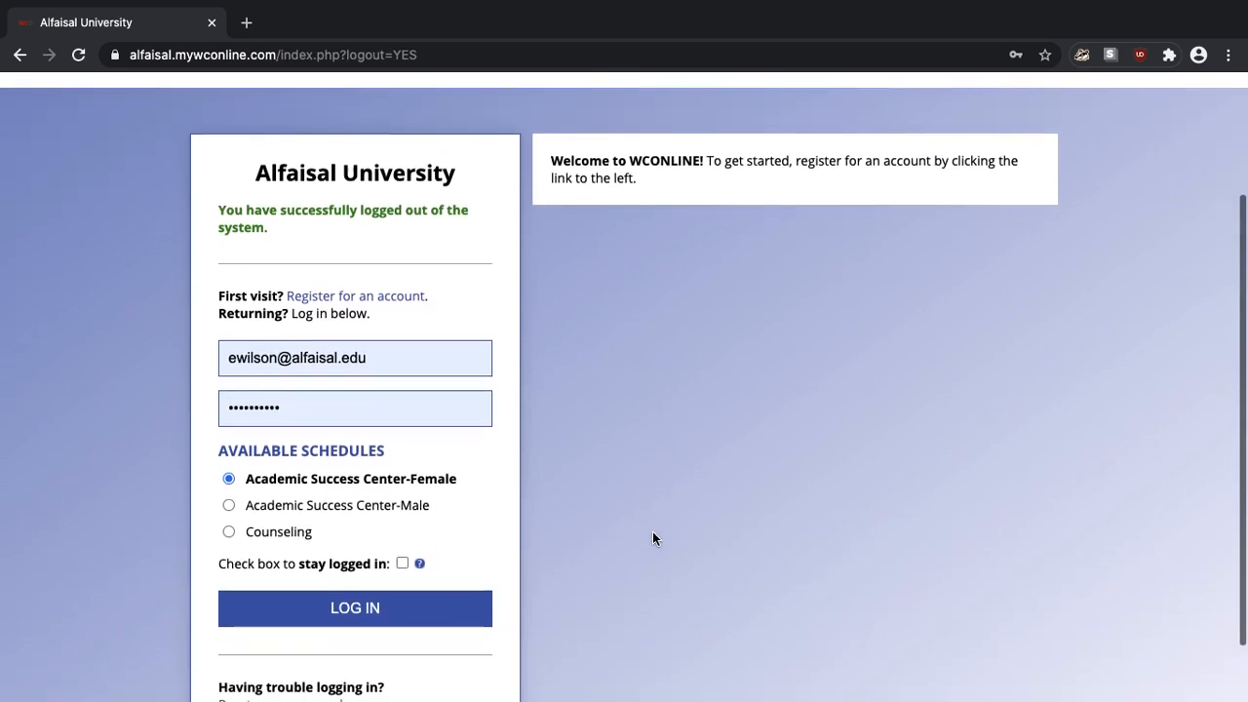
scroll("up", 3)
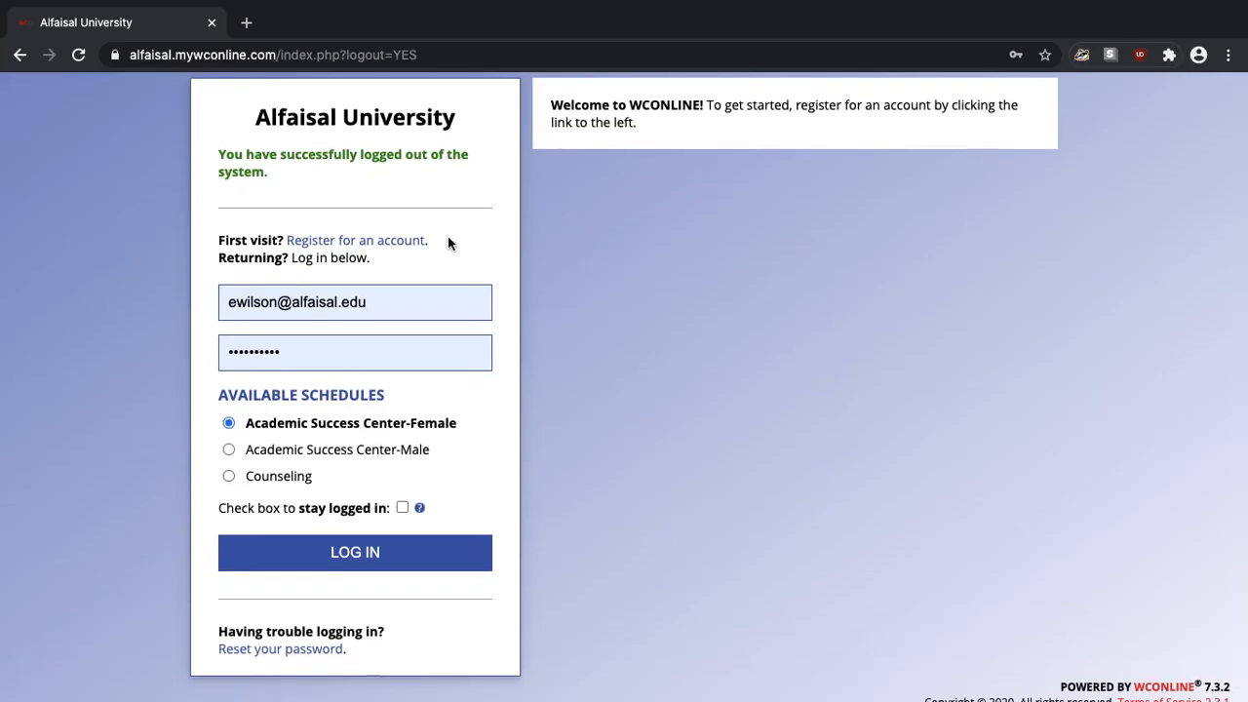
mouse_move(355, 240)
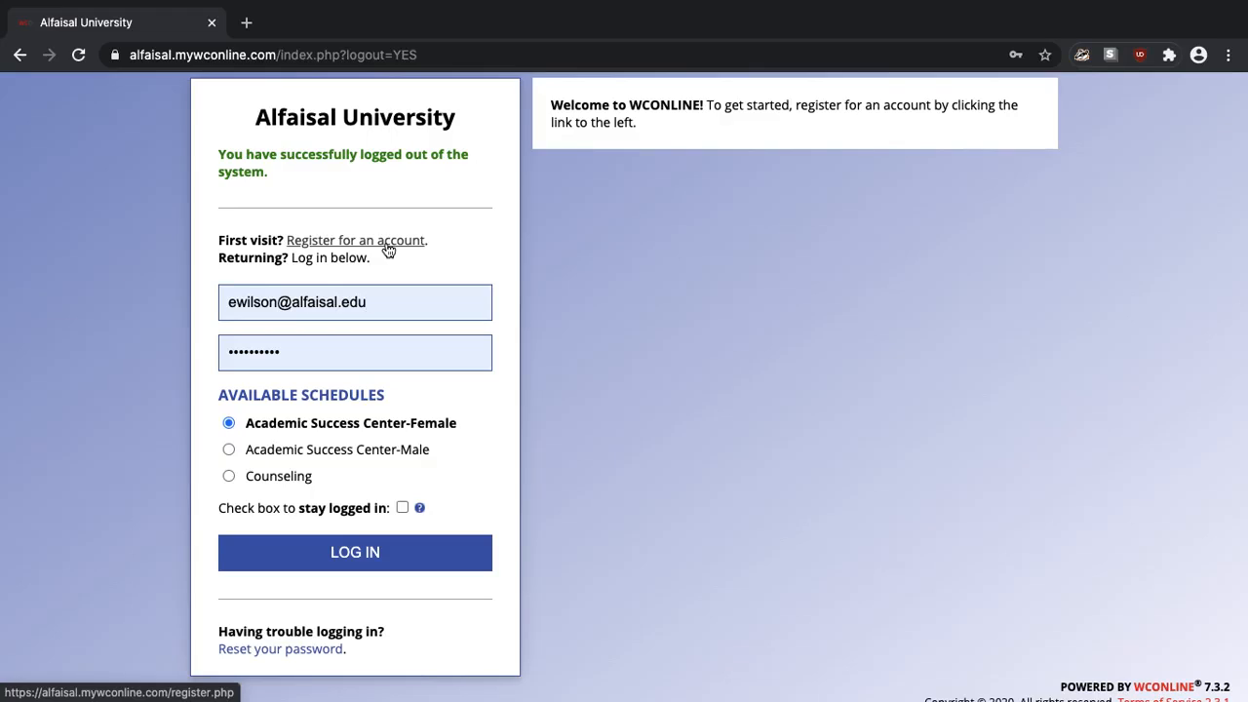
mouse_move(429, 253)
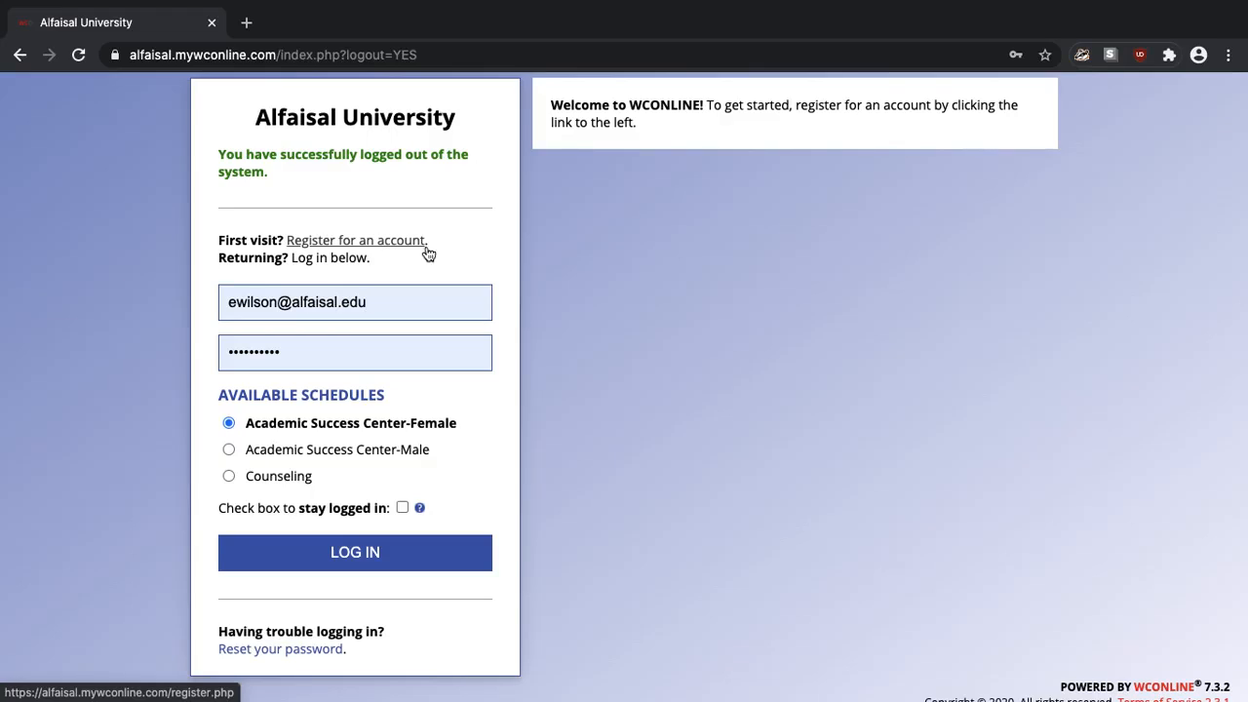
mouse_move(593, 335)
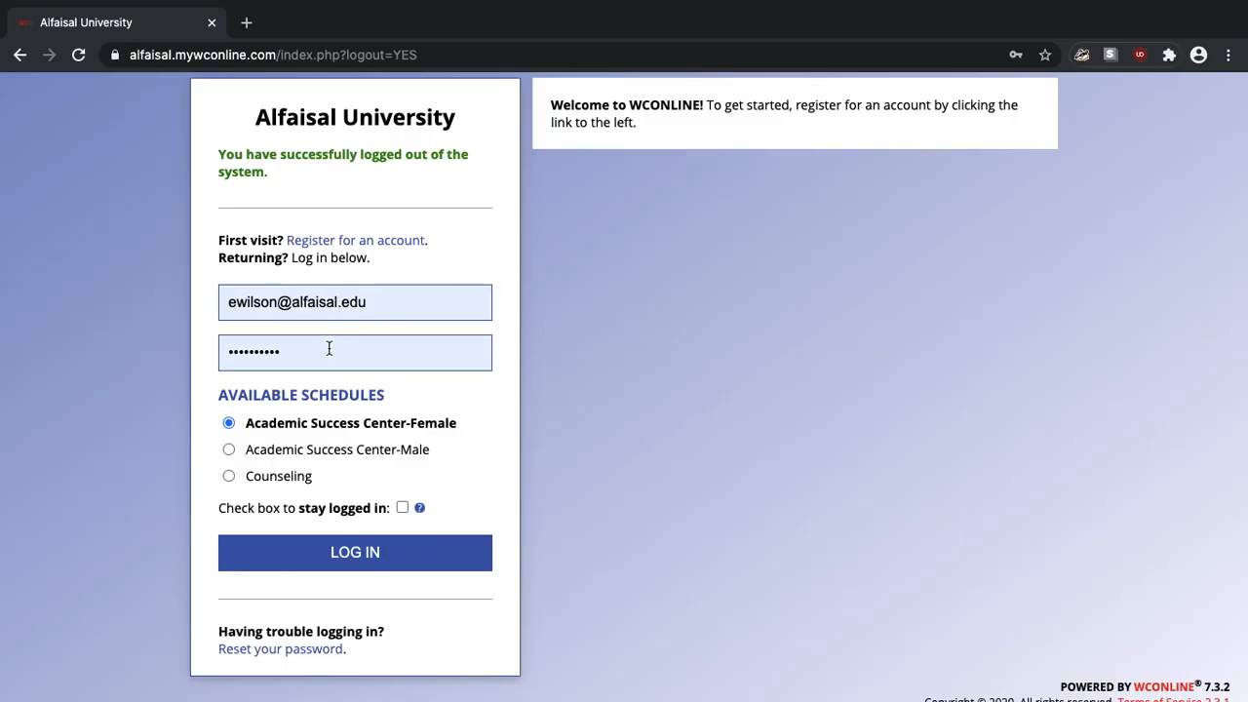
mouse_move(262, 478)
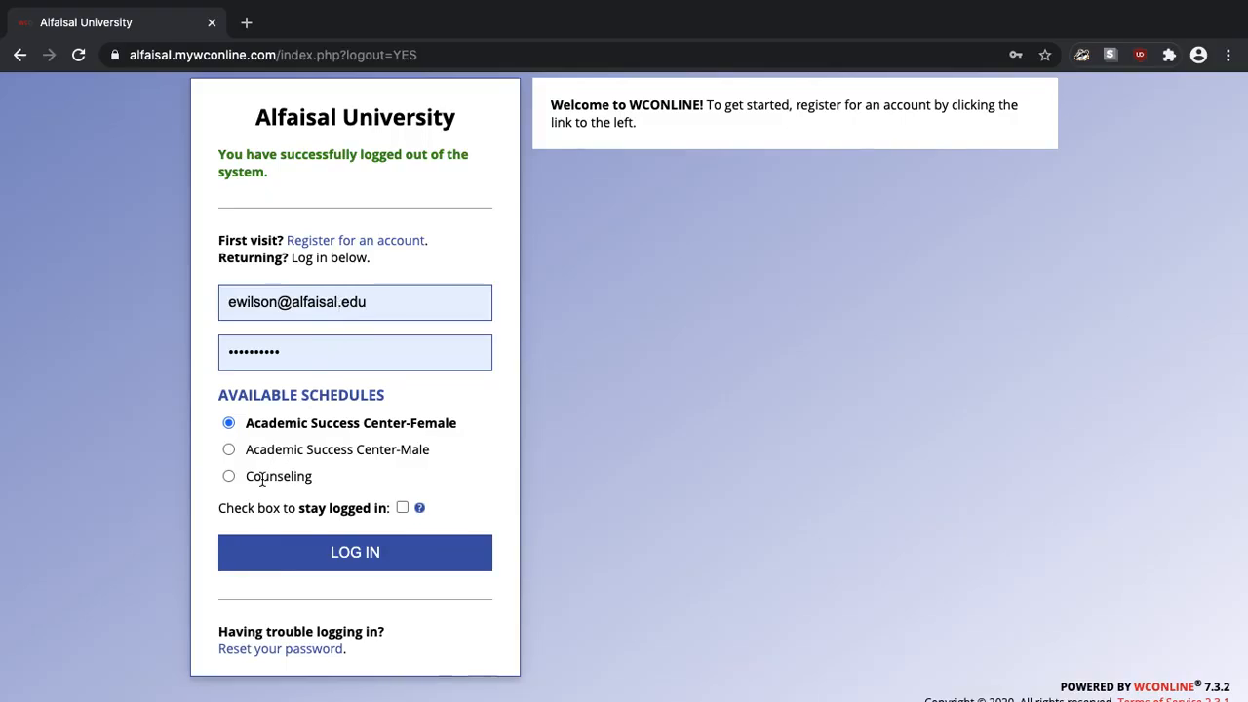
left_click(228, 475)
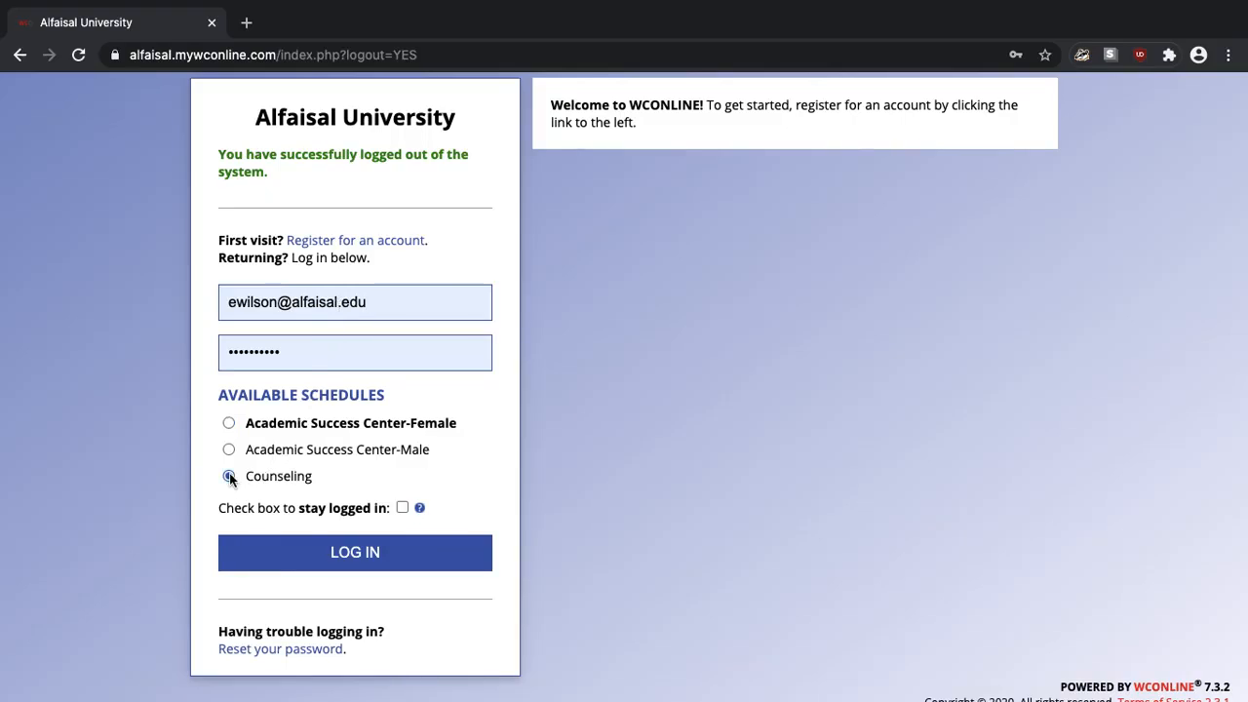
left_click(355, 552)
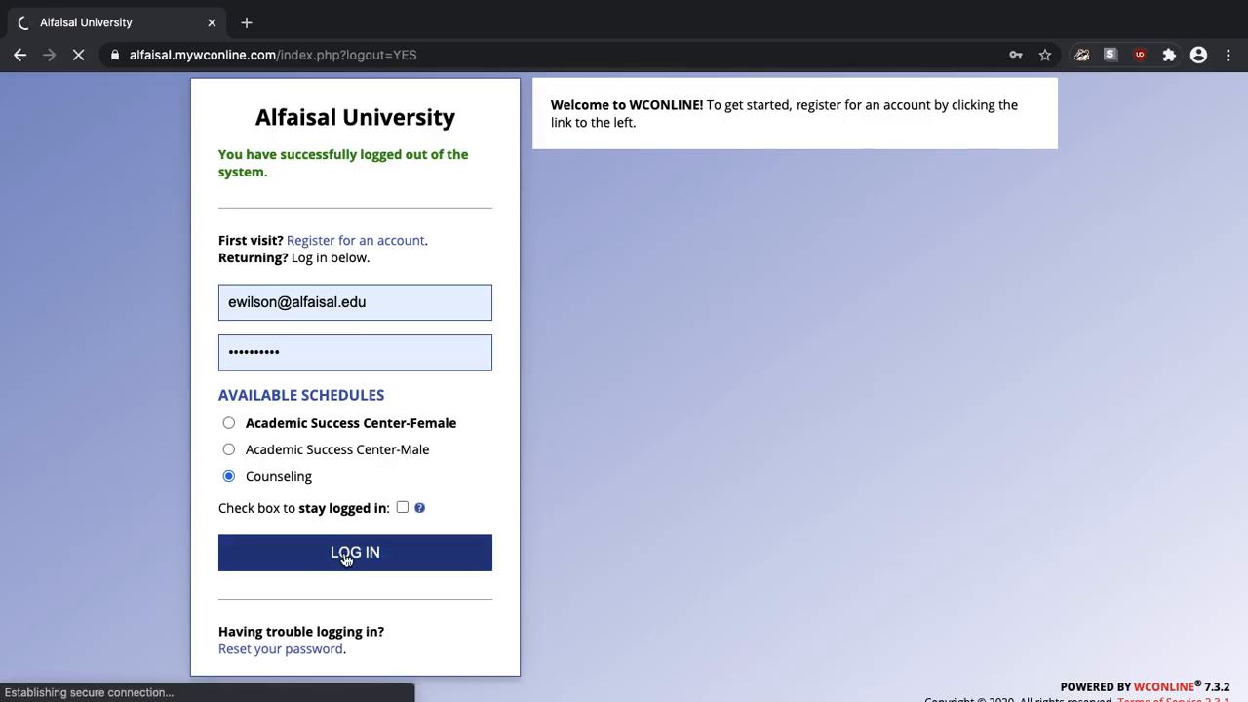
left_click(355, 551)
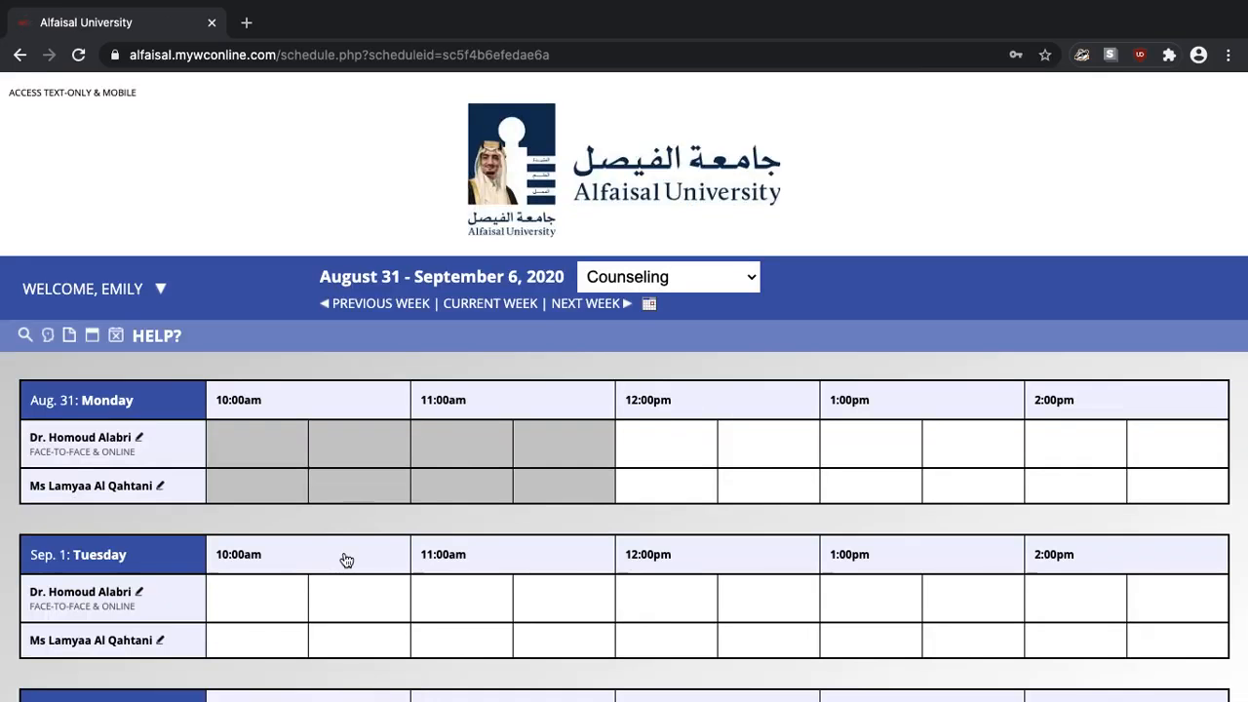
scroll("down", 3)
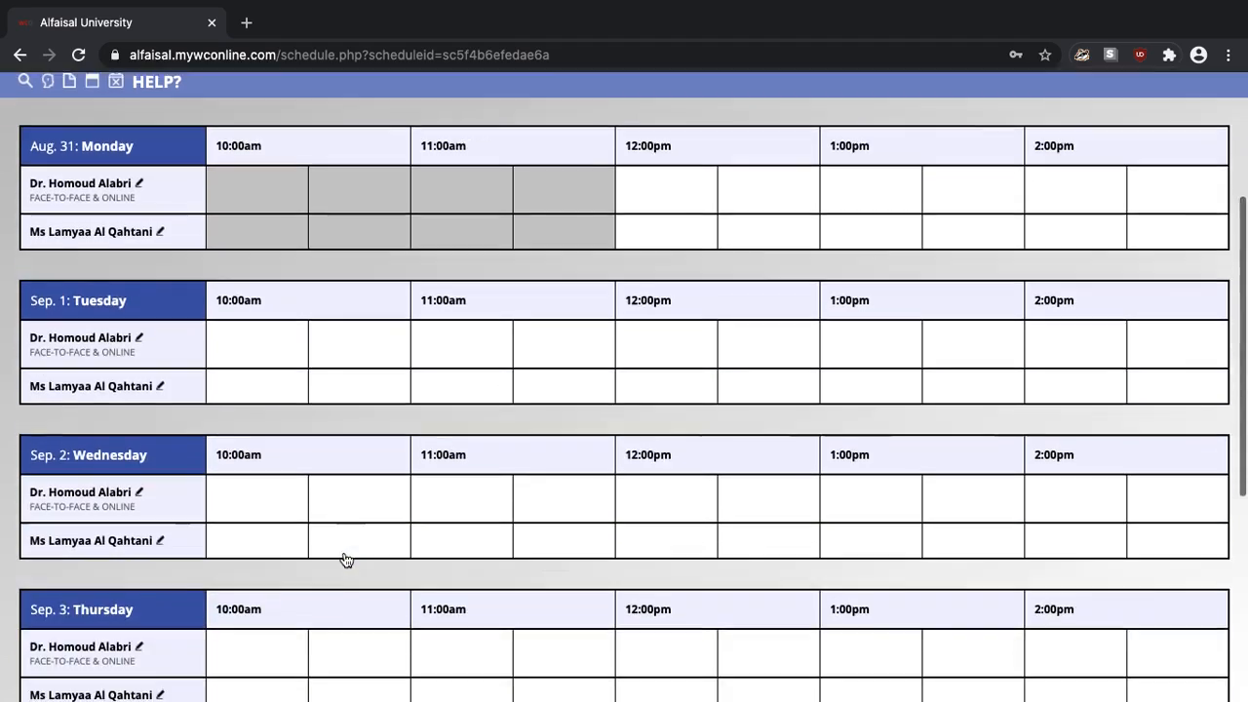
scroll("down", 3)
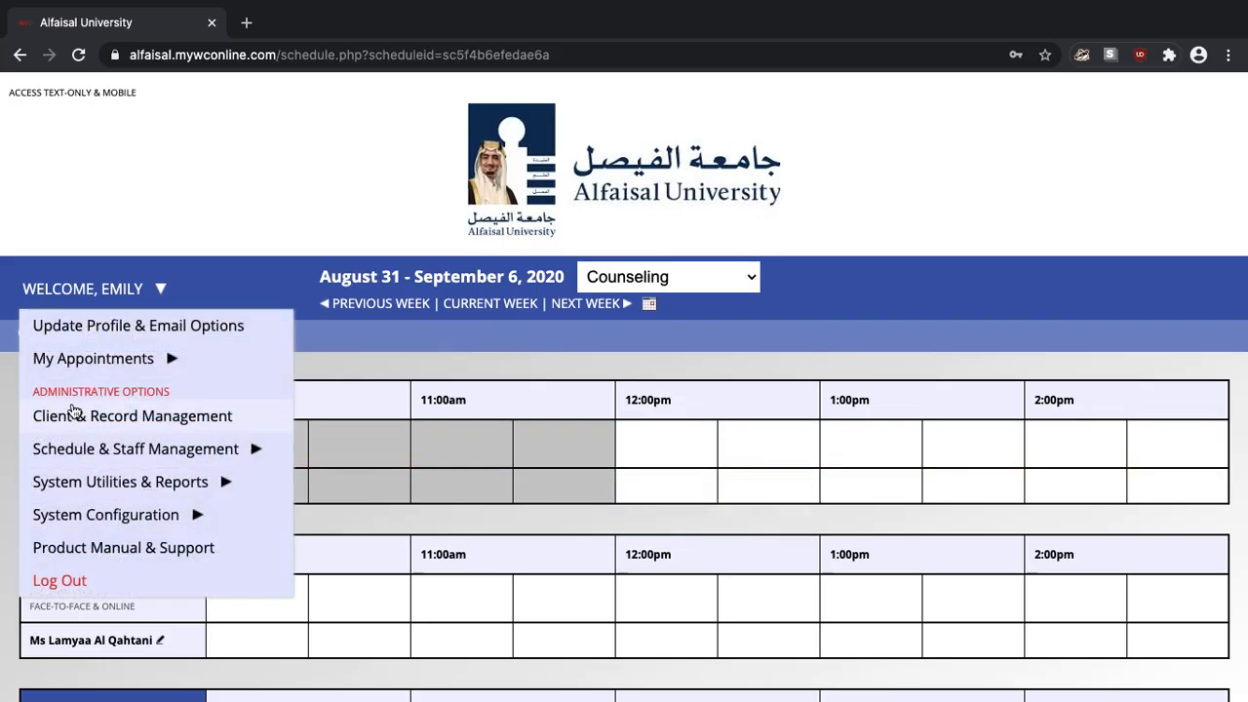
left_click(558, 340)
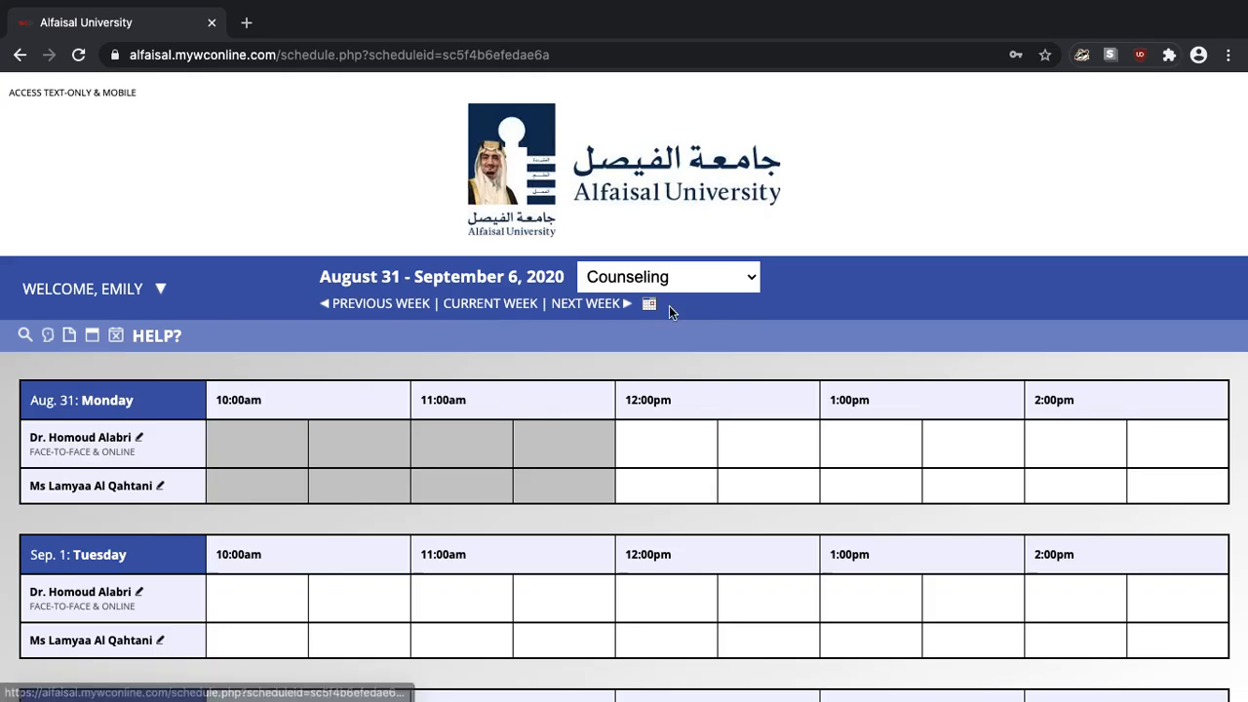
mouse_move(998, 345)
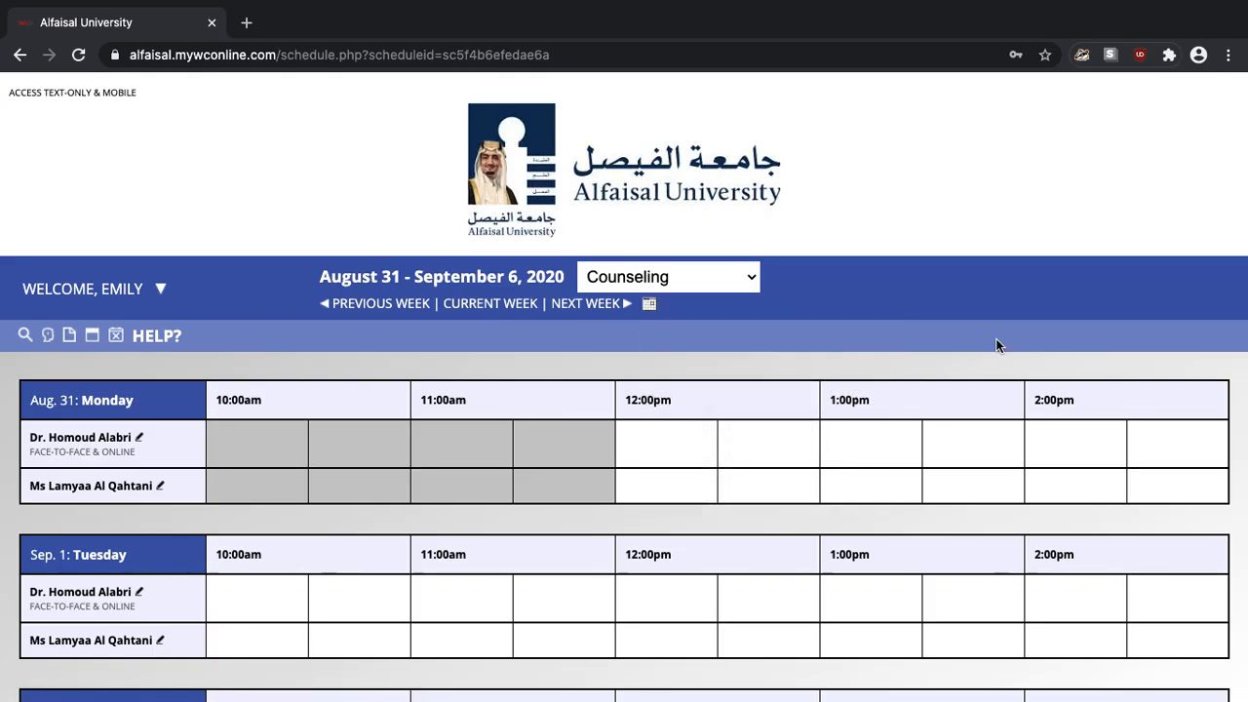
mouse_move(759, 380)
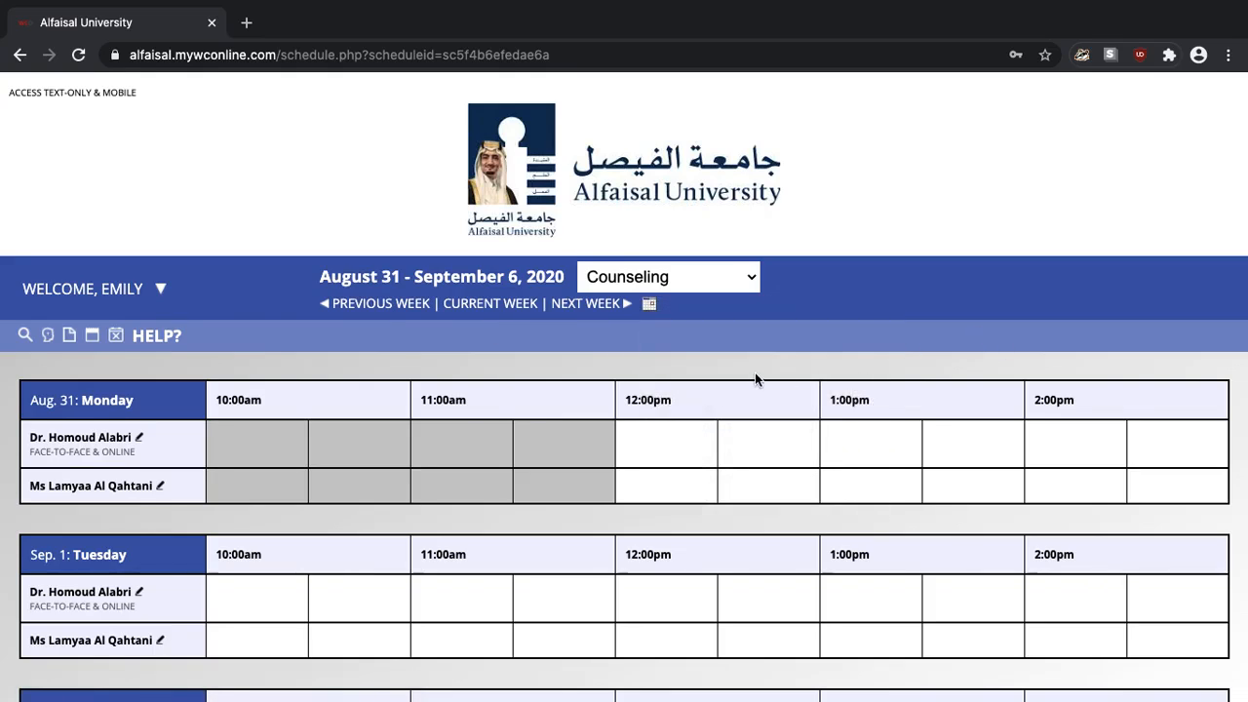
left_click(667, 277)
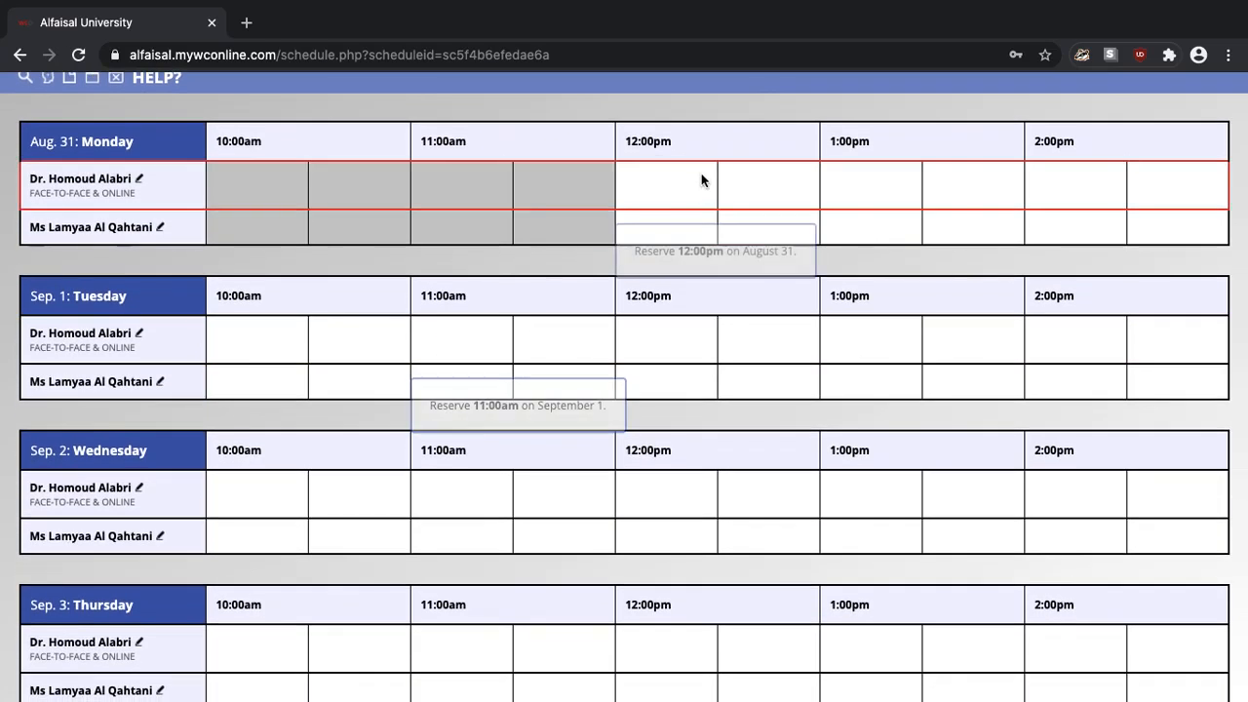
mouse_move(682, 183)
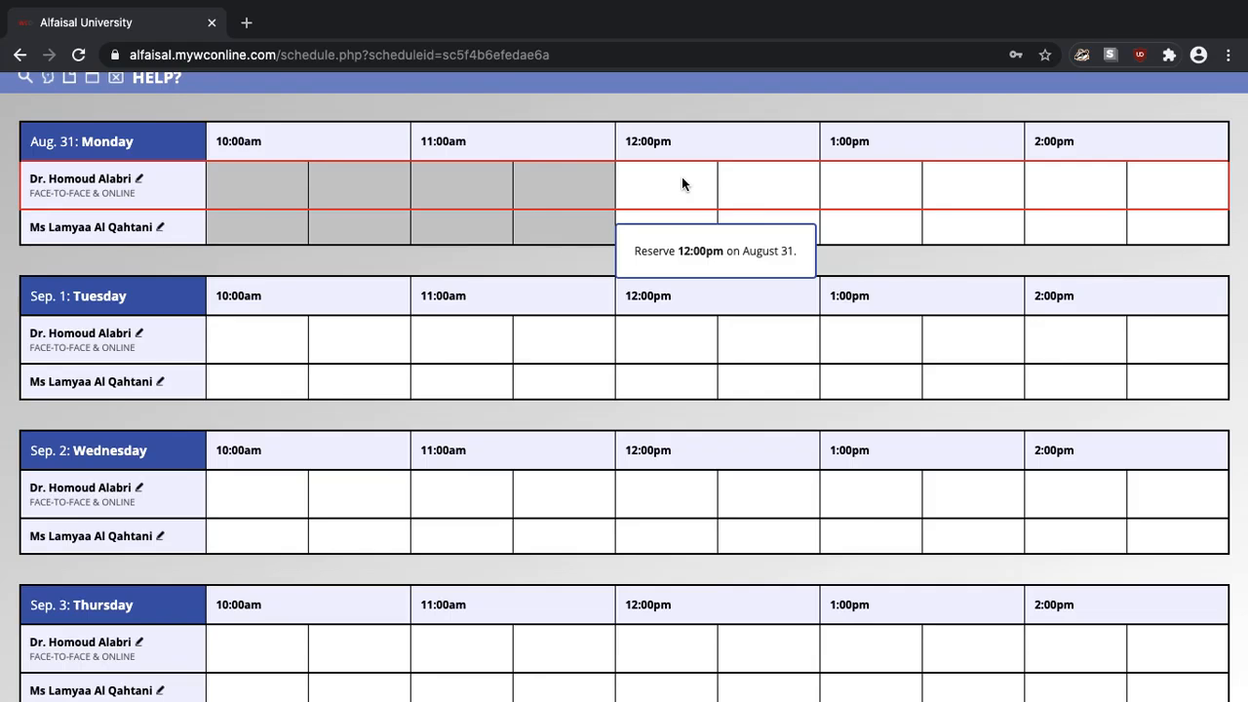
Start booking Monday August 31's noon slot with the first counselor, ending at 1:00pm
left_click(667, 185)
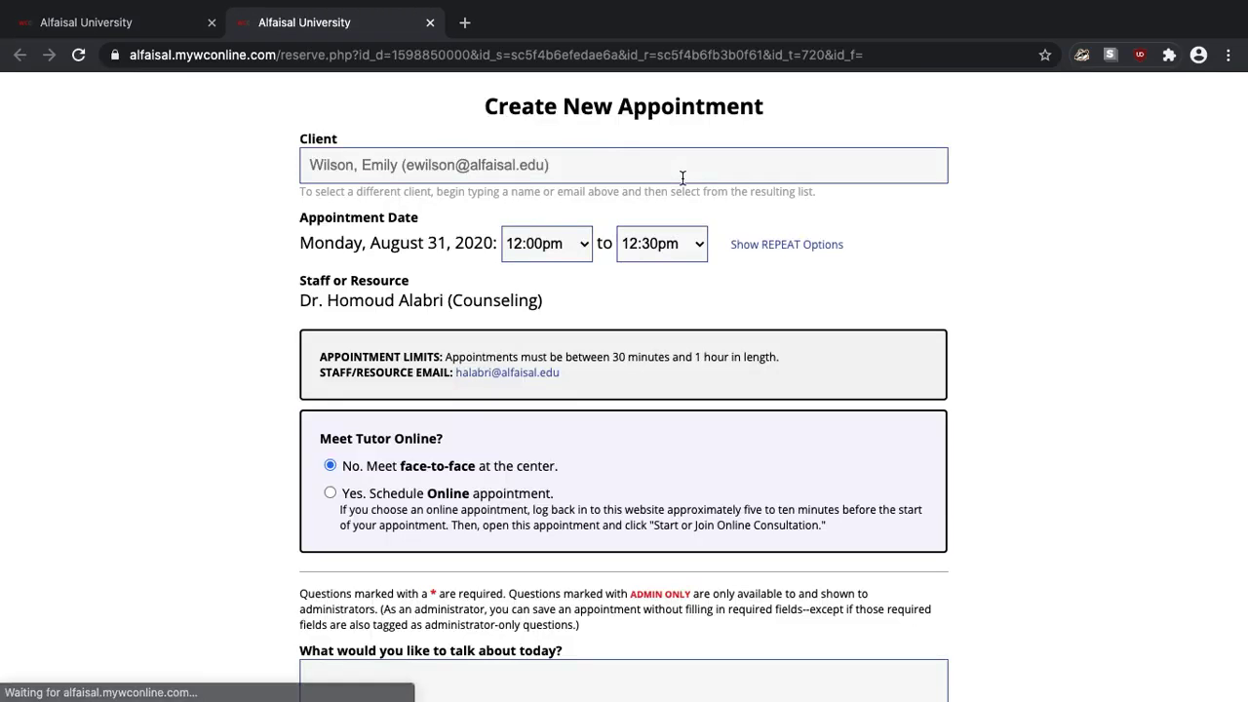
scroll("down", 3)
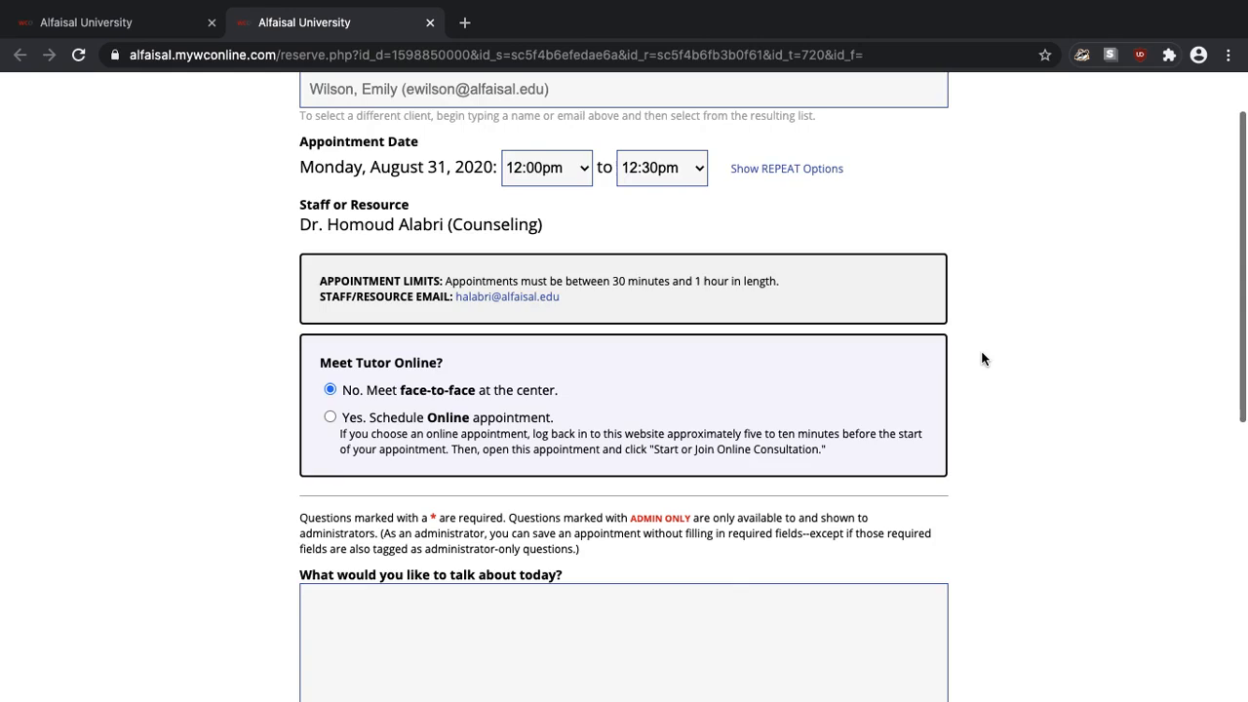
scroll("up", 3)
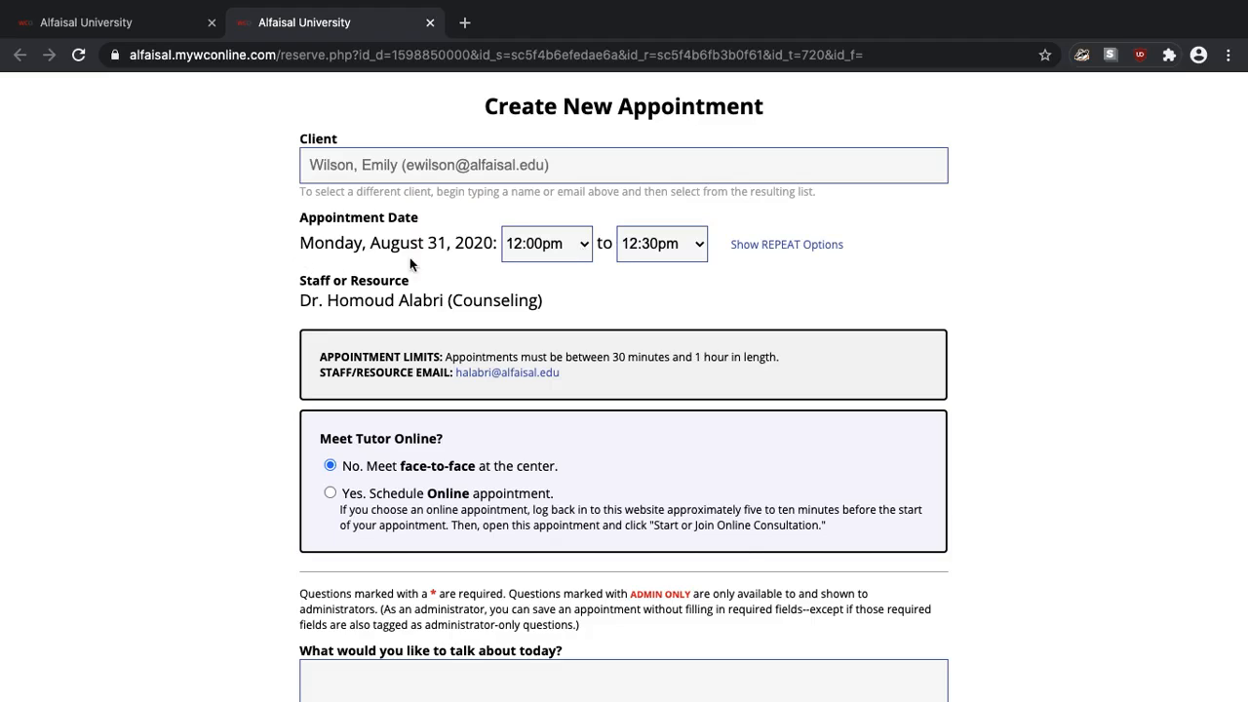
left_click(661, 242)
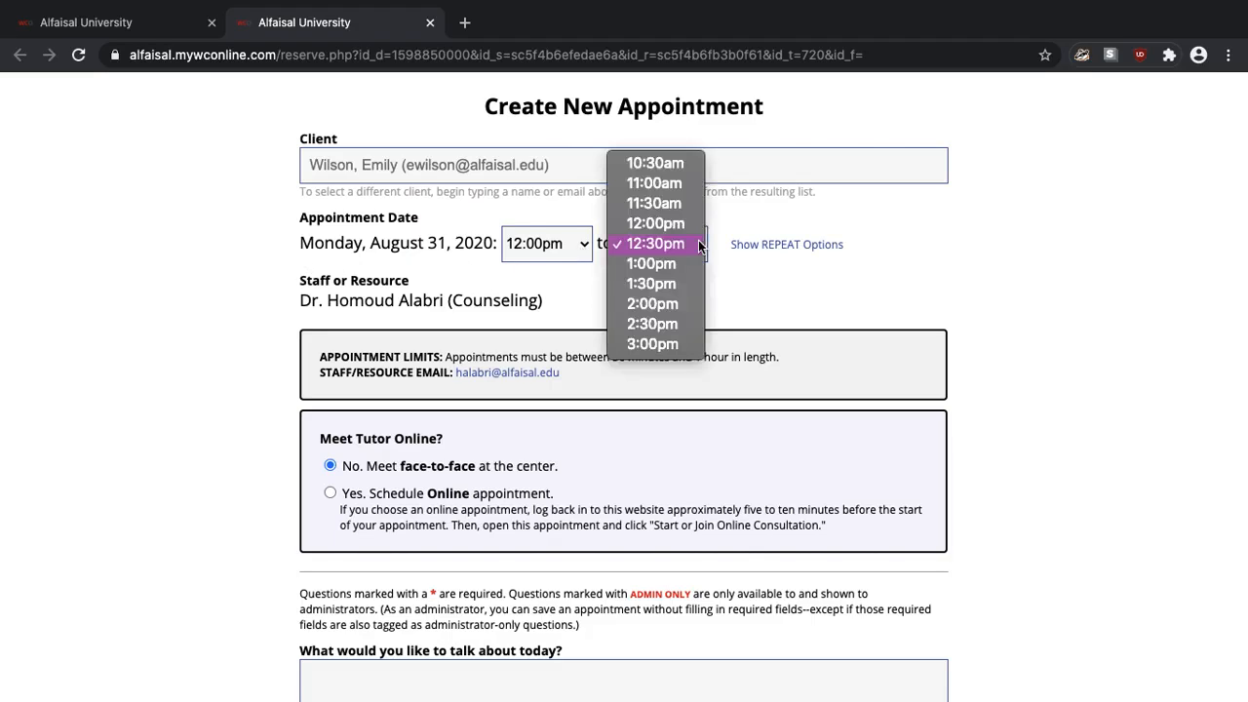
mouse_move(651, 263)
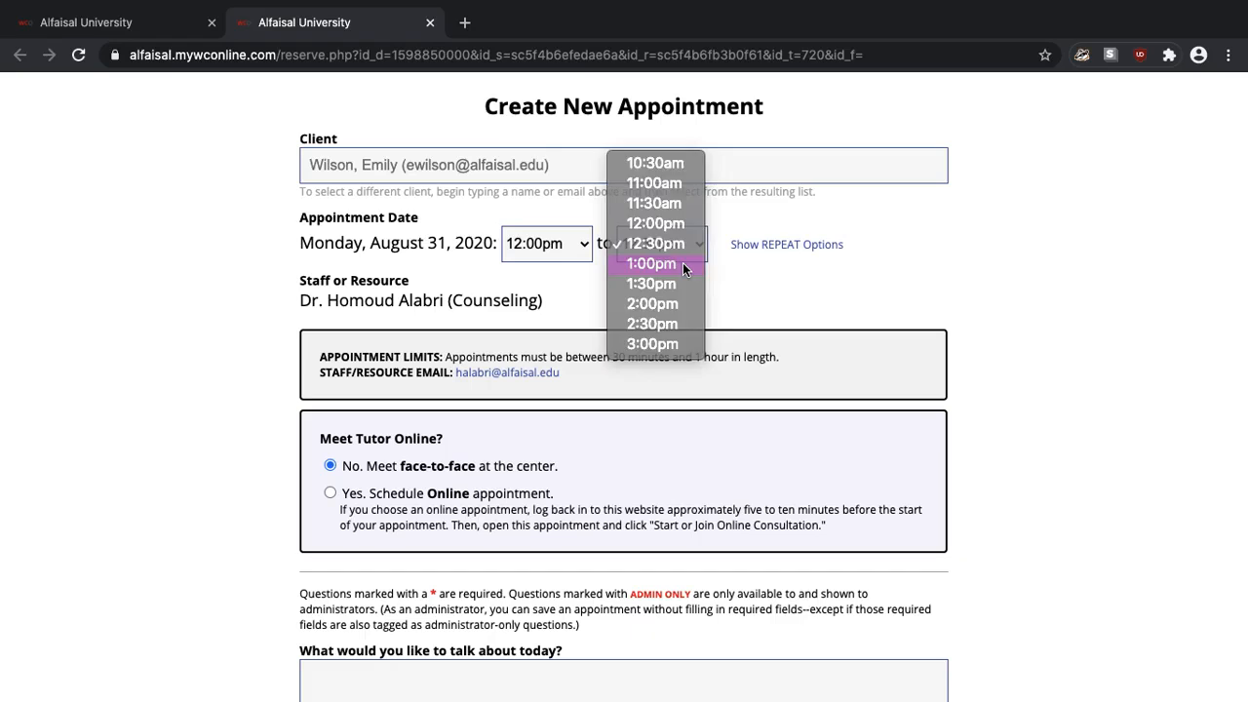
left_click(649, 264)
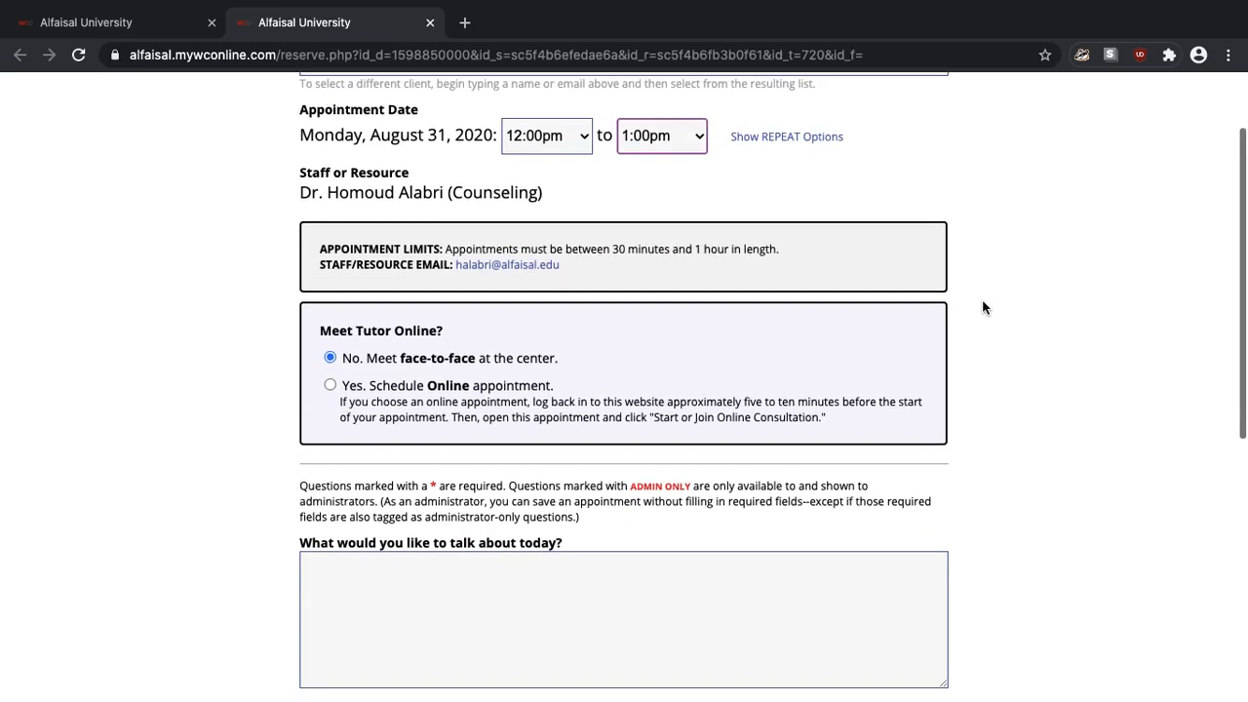
Mark it 'Yes. Schedule Online appointment' and create the appointment
scroll("down", 3)
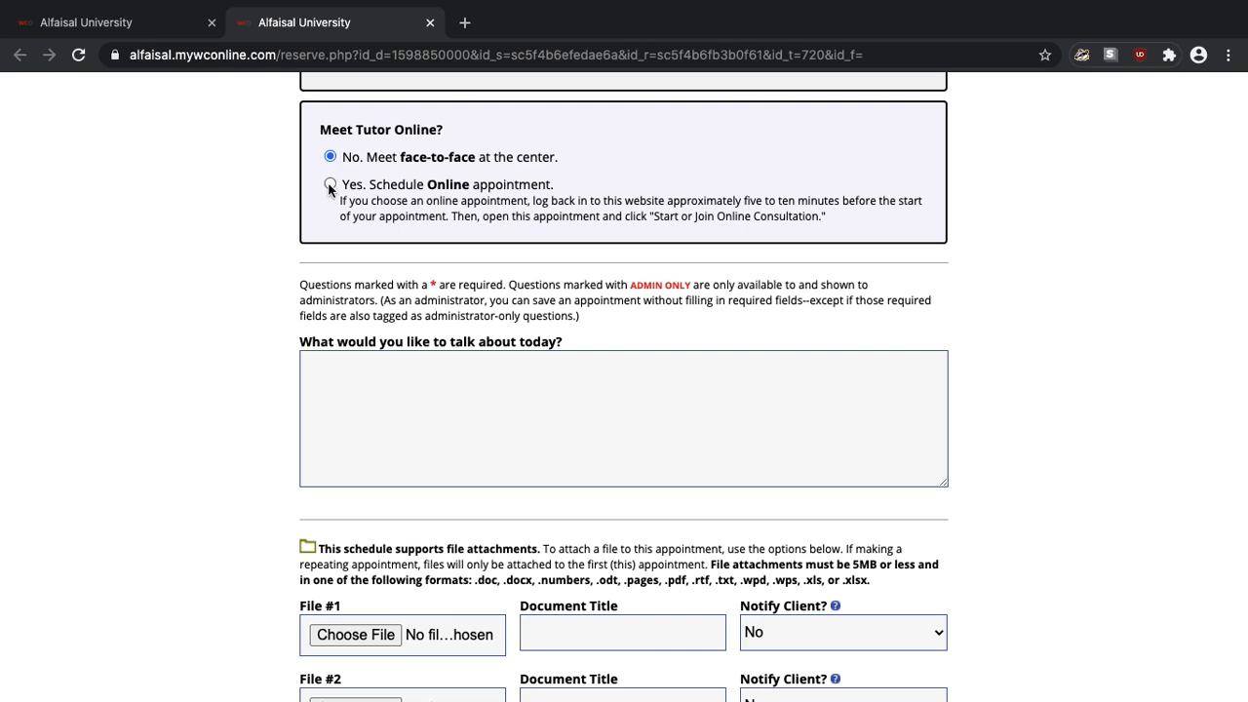
left_click(332, 184)
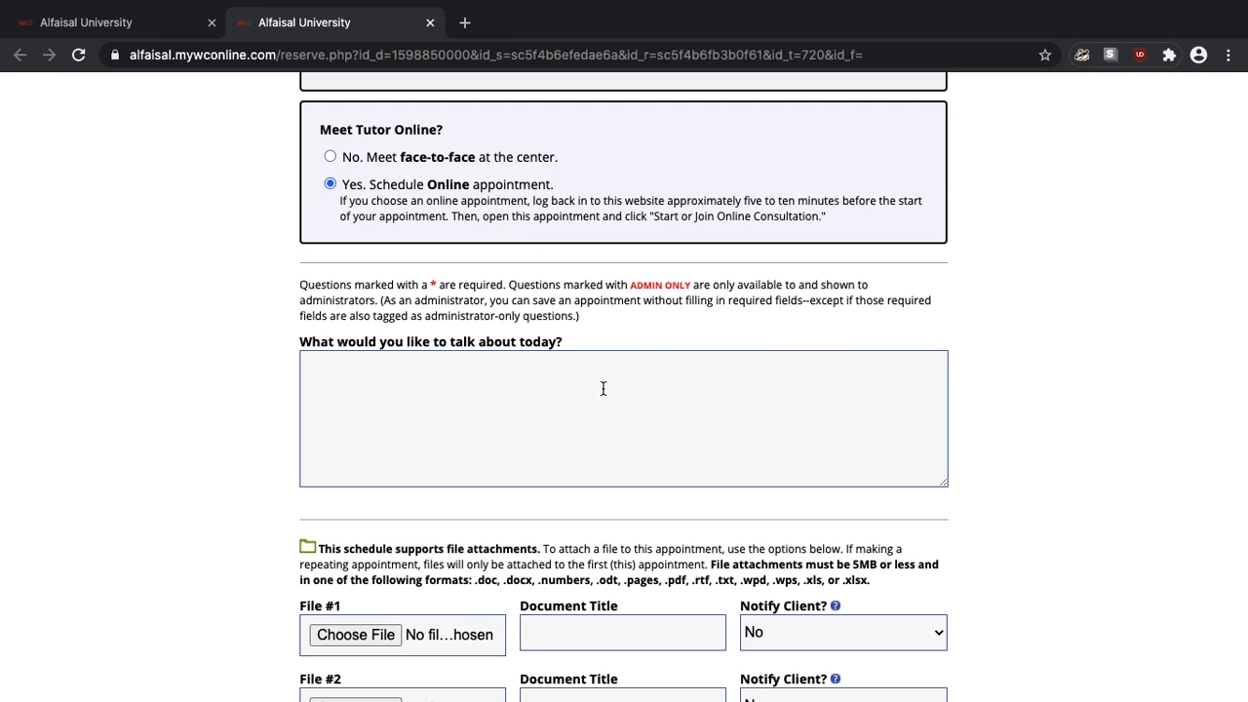
mouse_move(819, 417)
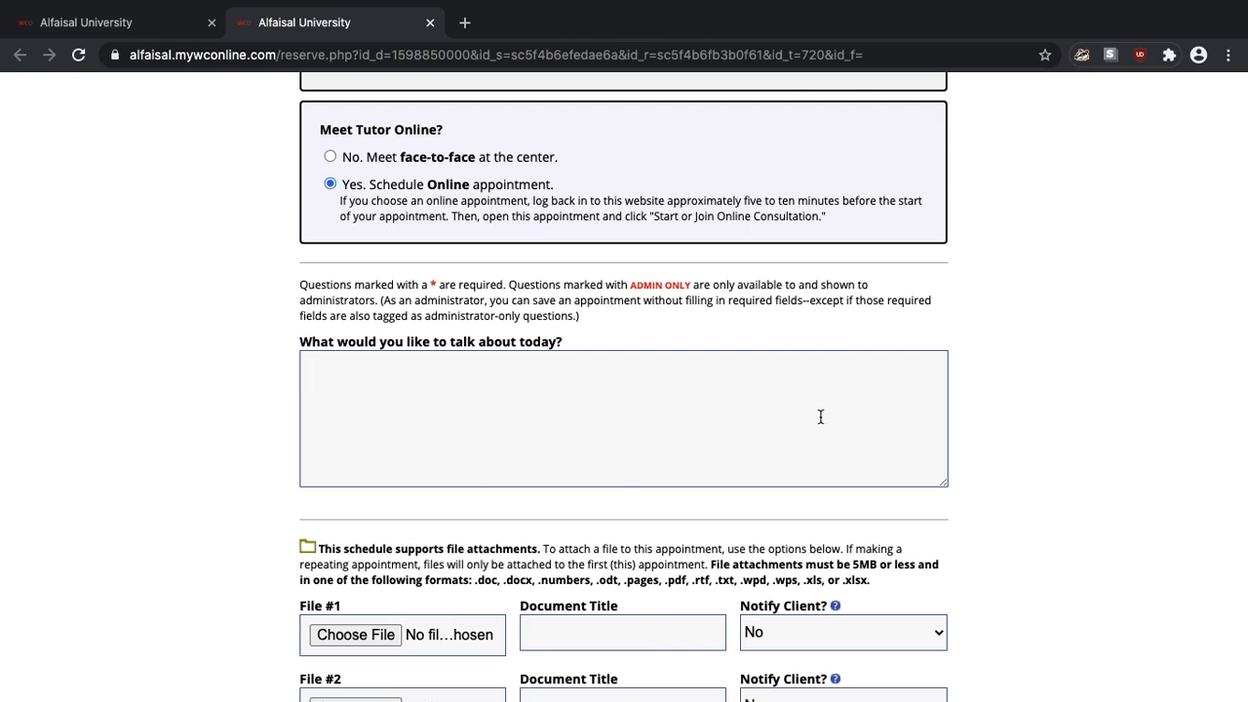
mouse_move(655, 372)
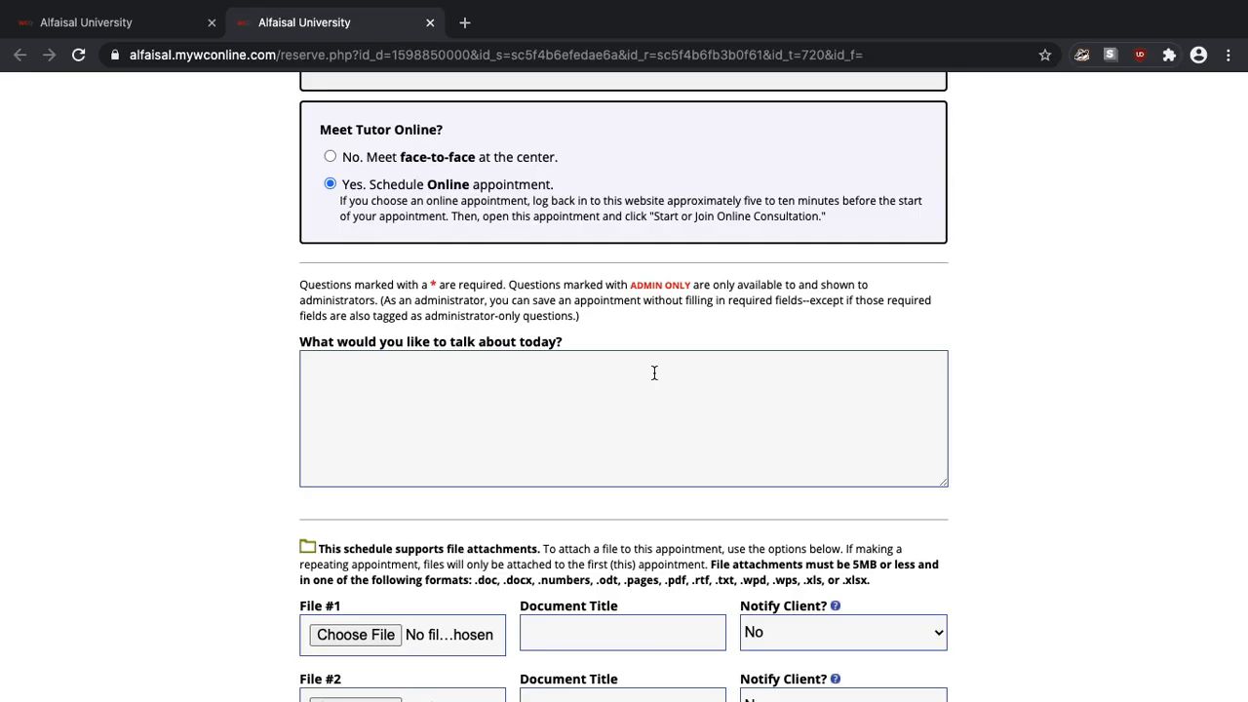
scroll("down", 3)
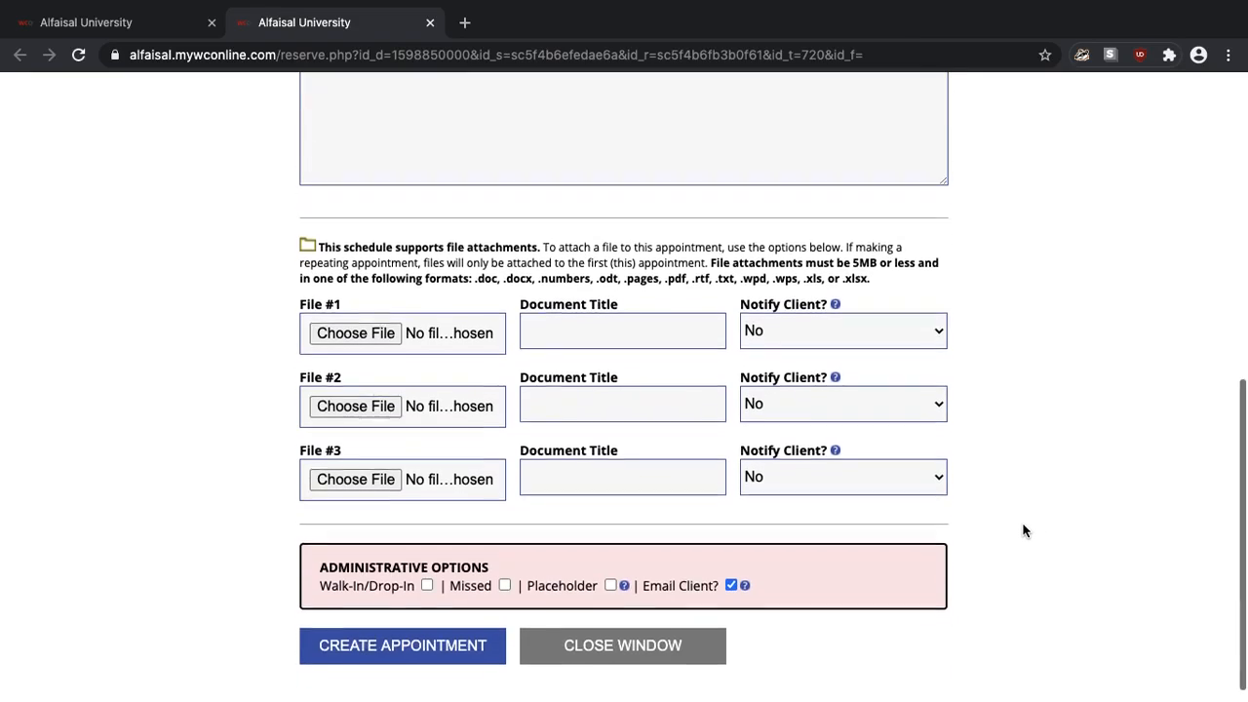
scroll("up", 3)
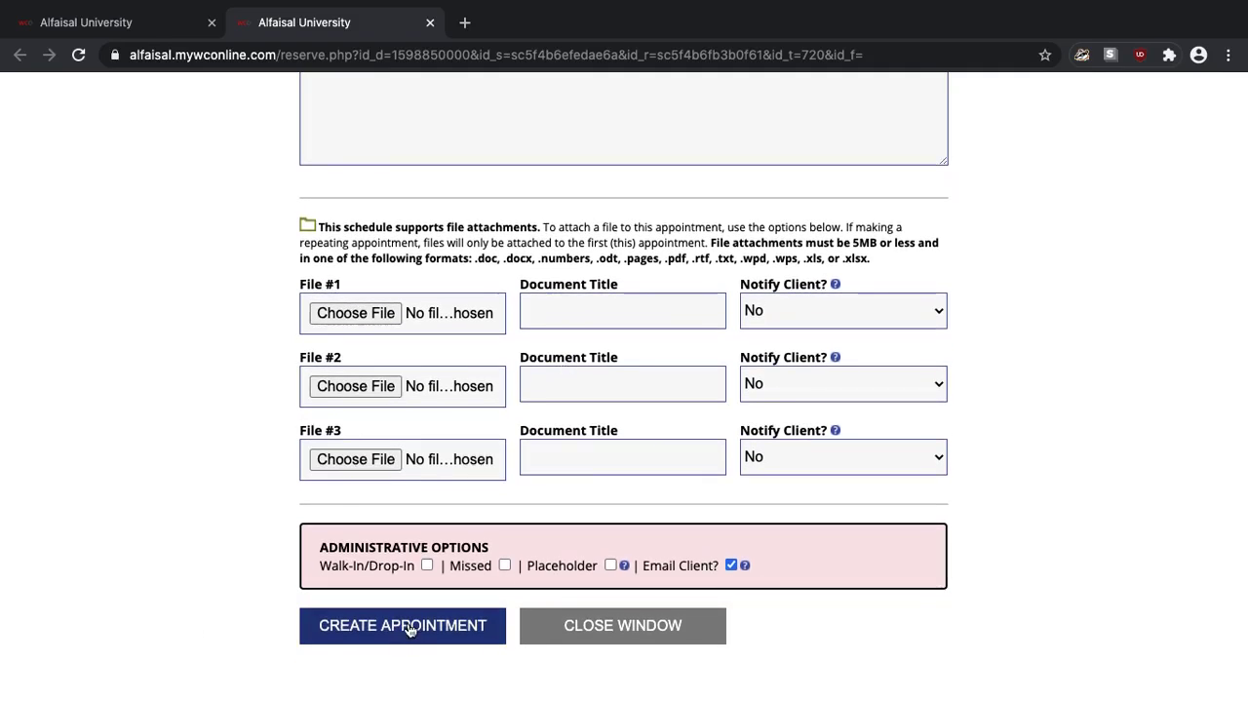
left_click(401, 623)
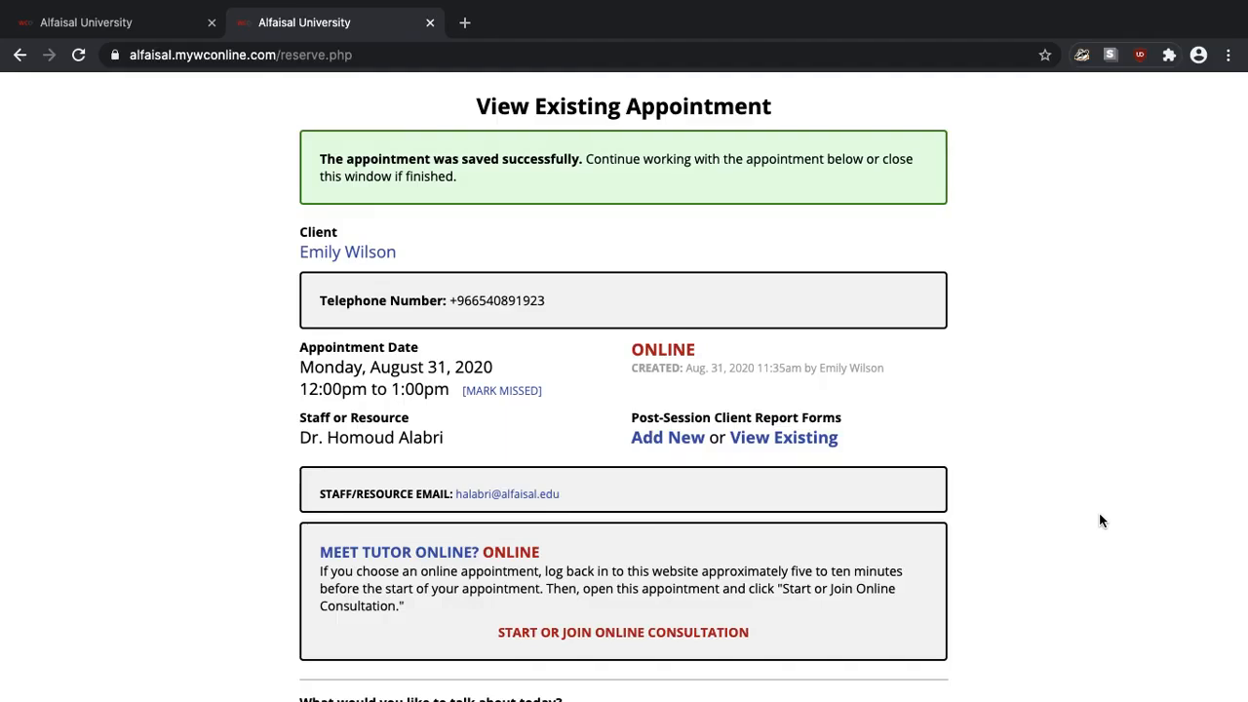
View the booked Monday 12:00pm counseling slot's existing appointment details
scroll("down", 3)
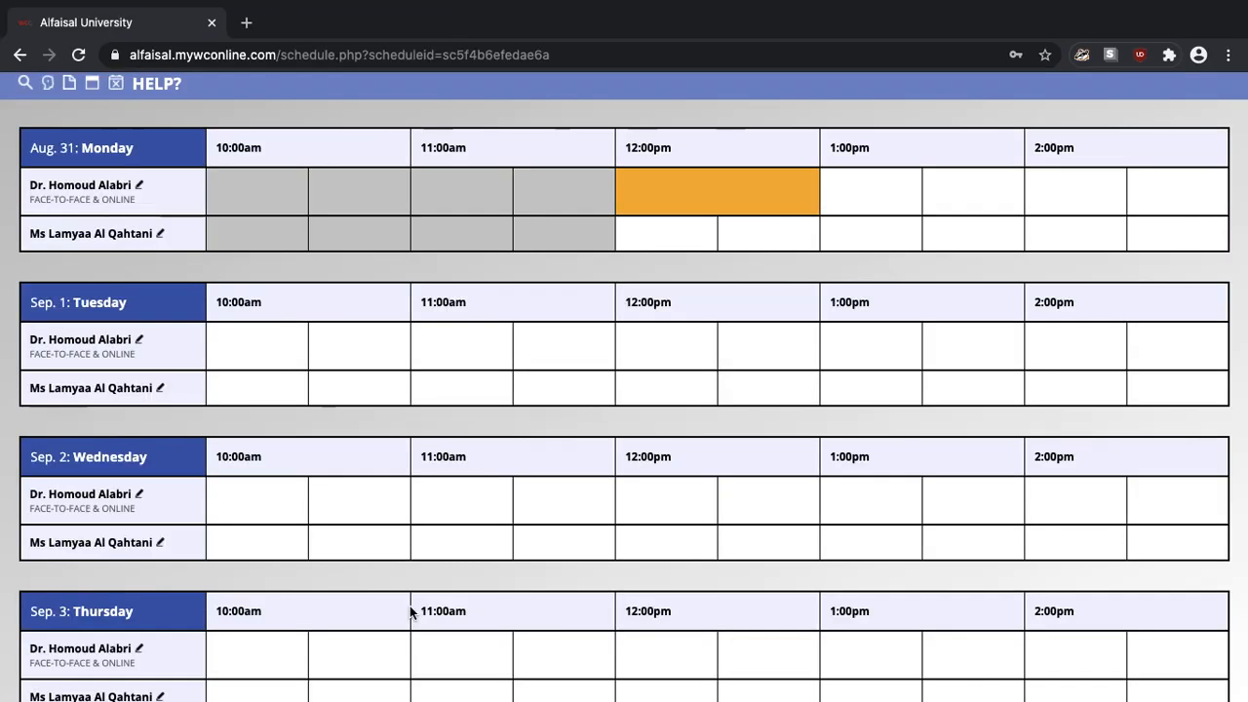
mouse_move(776, 281)
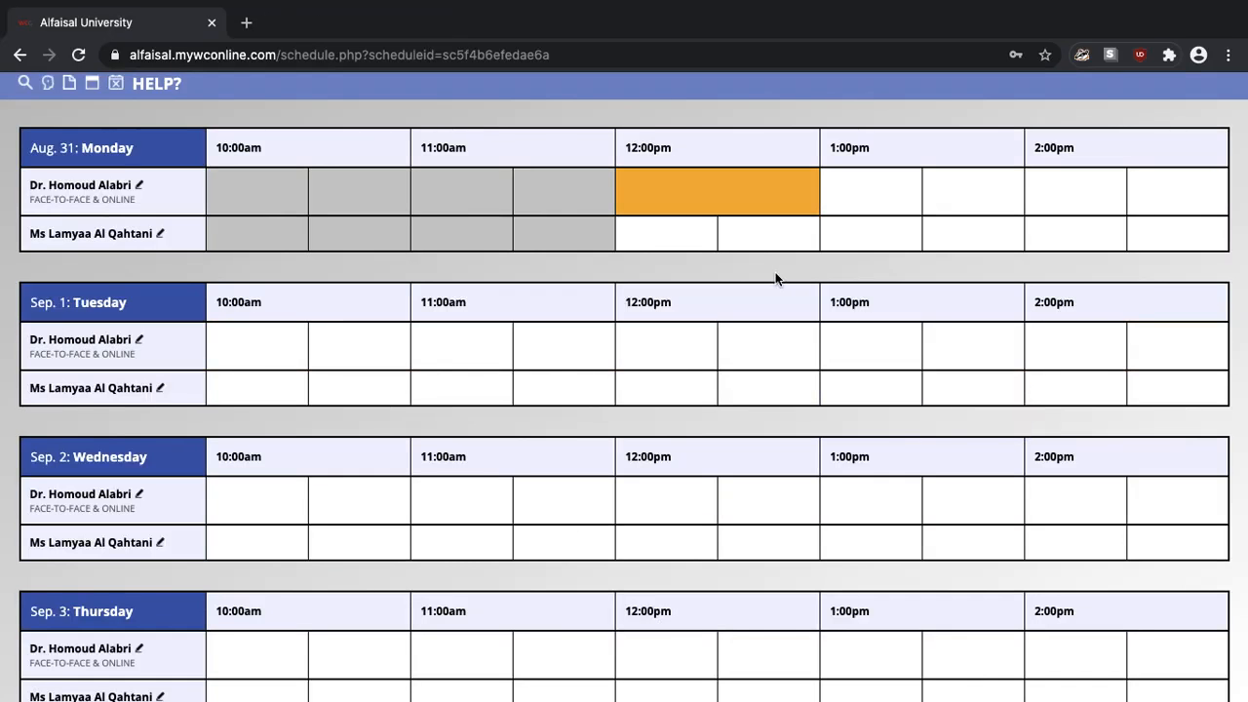
scroll("up", 3)
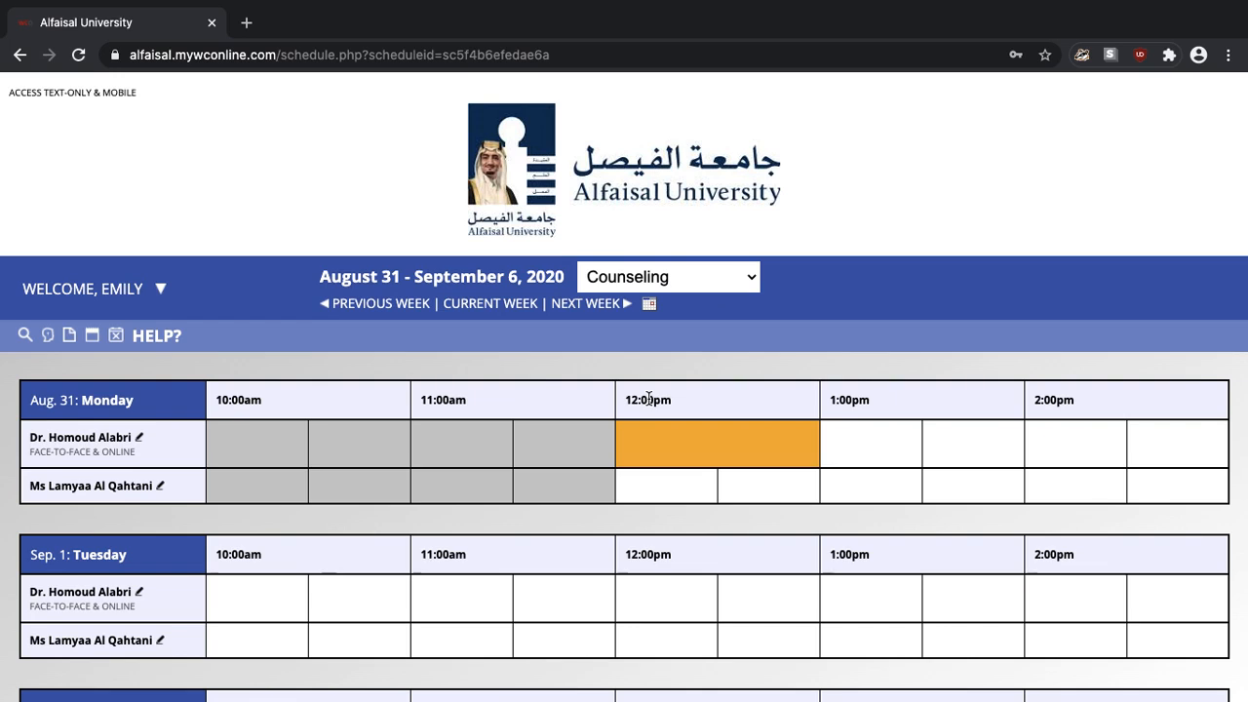
left_click(717, 444)
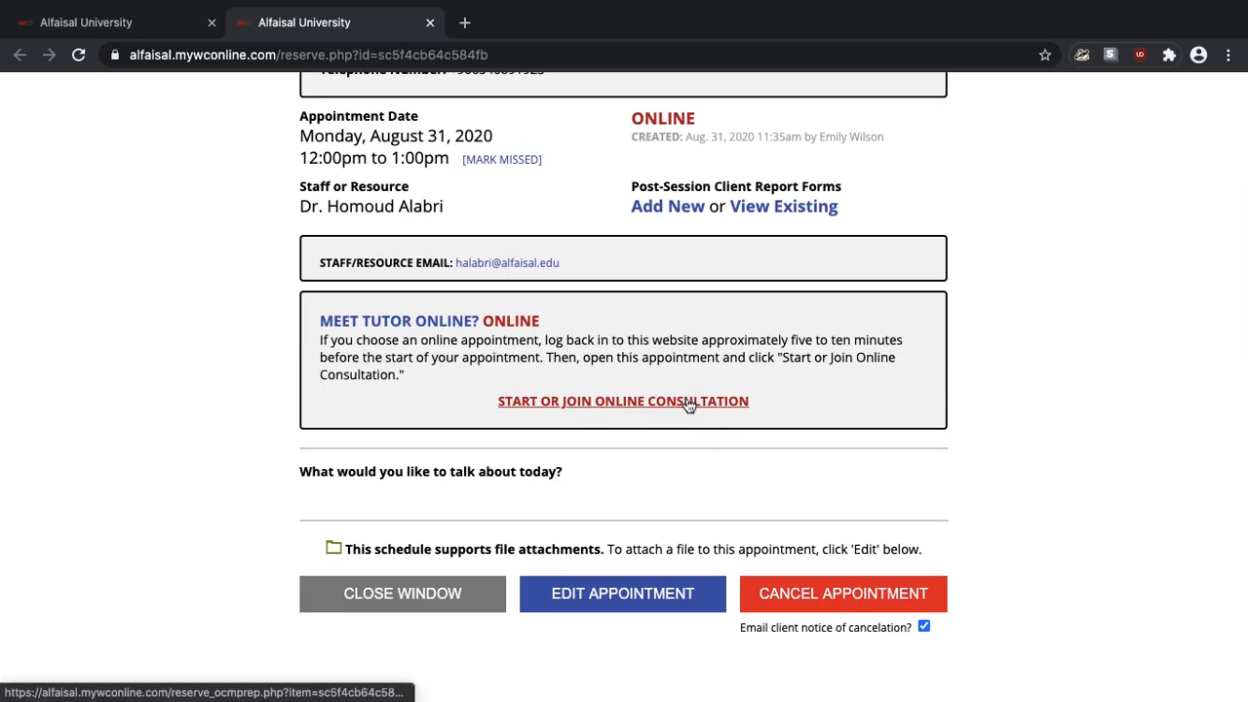
left_click(624, 401)
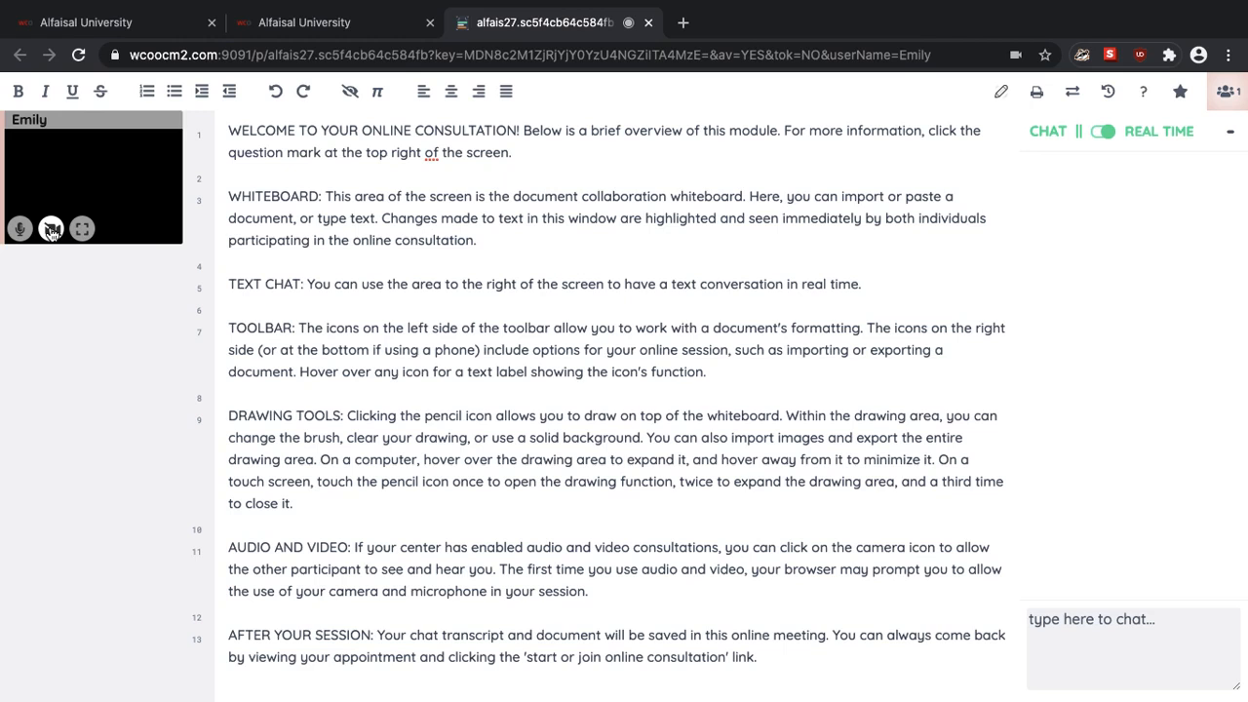
left_click(647, 21)
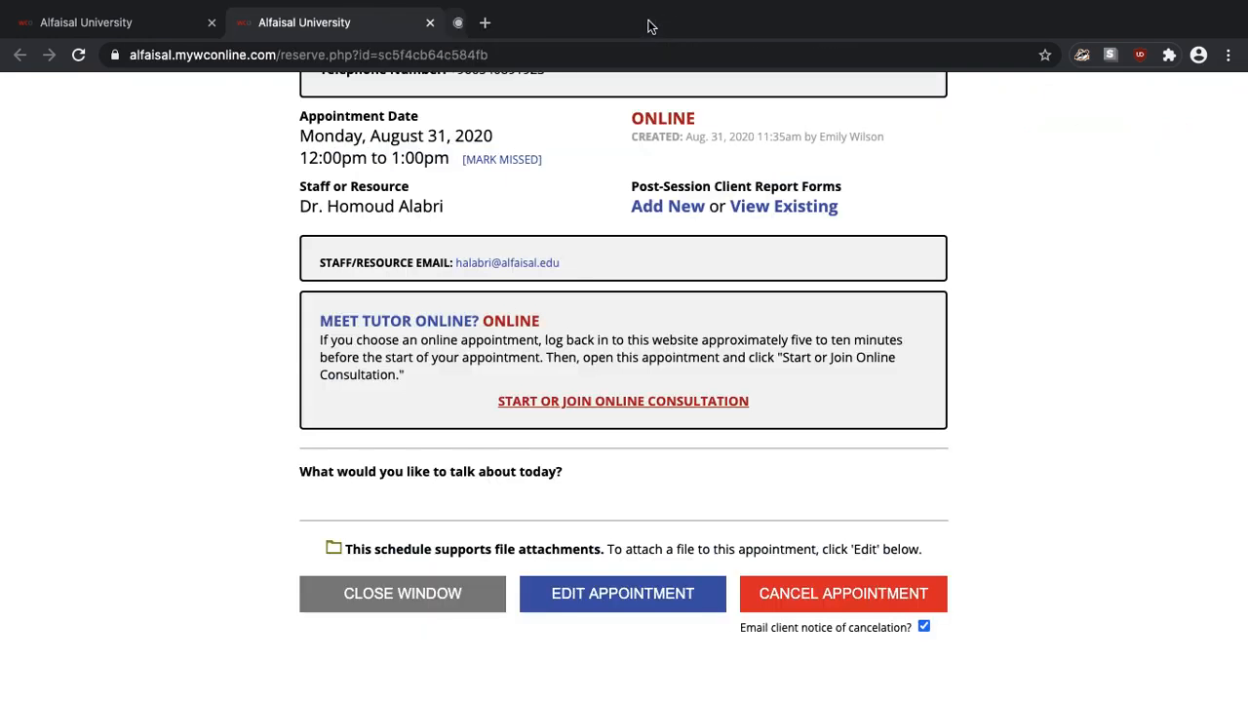
Cancel the Monday noon appointment, confirm it, and return to the weekly schedule
scroll("up", 3)
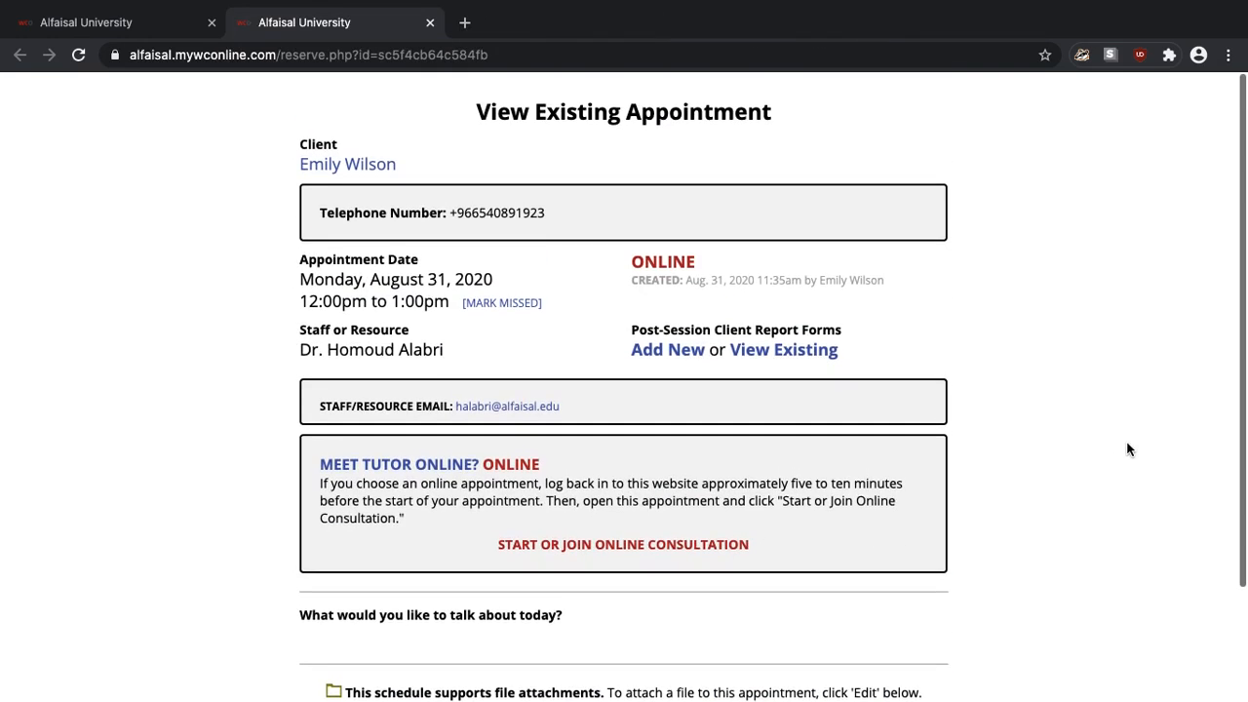
scroll("down", 3)
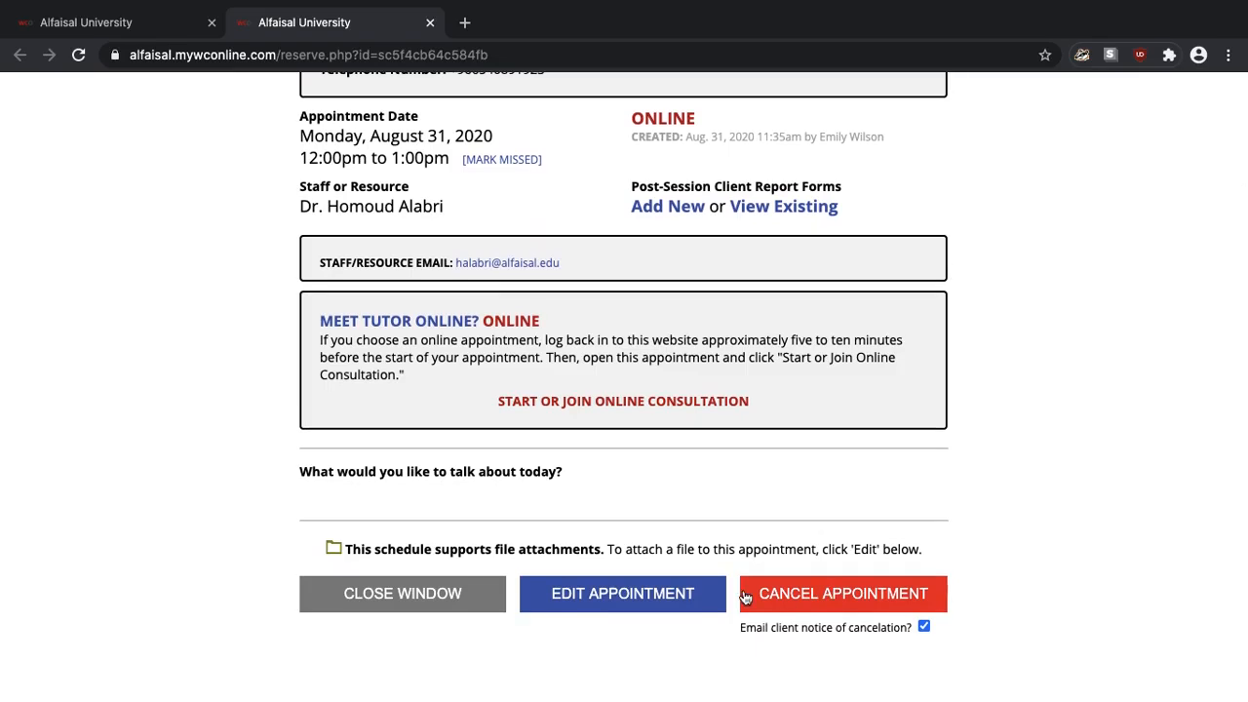
left_click(842, 593)
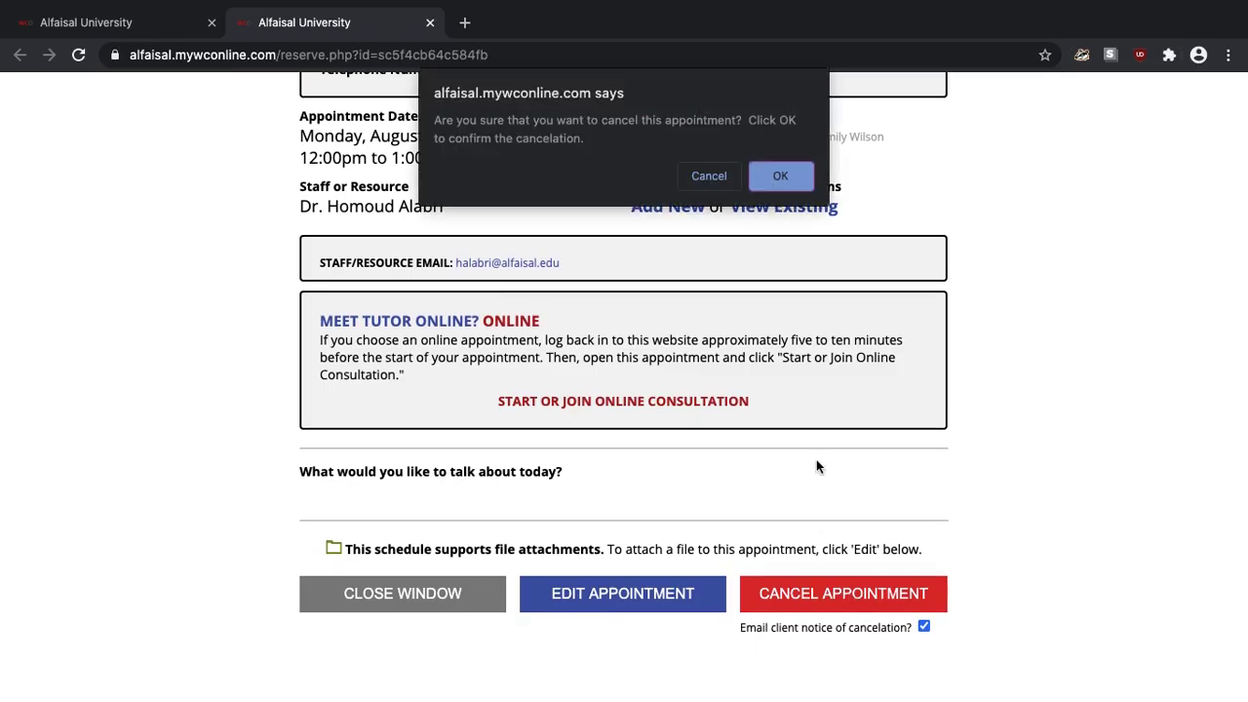
left_click(780, 175)
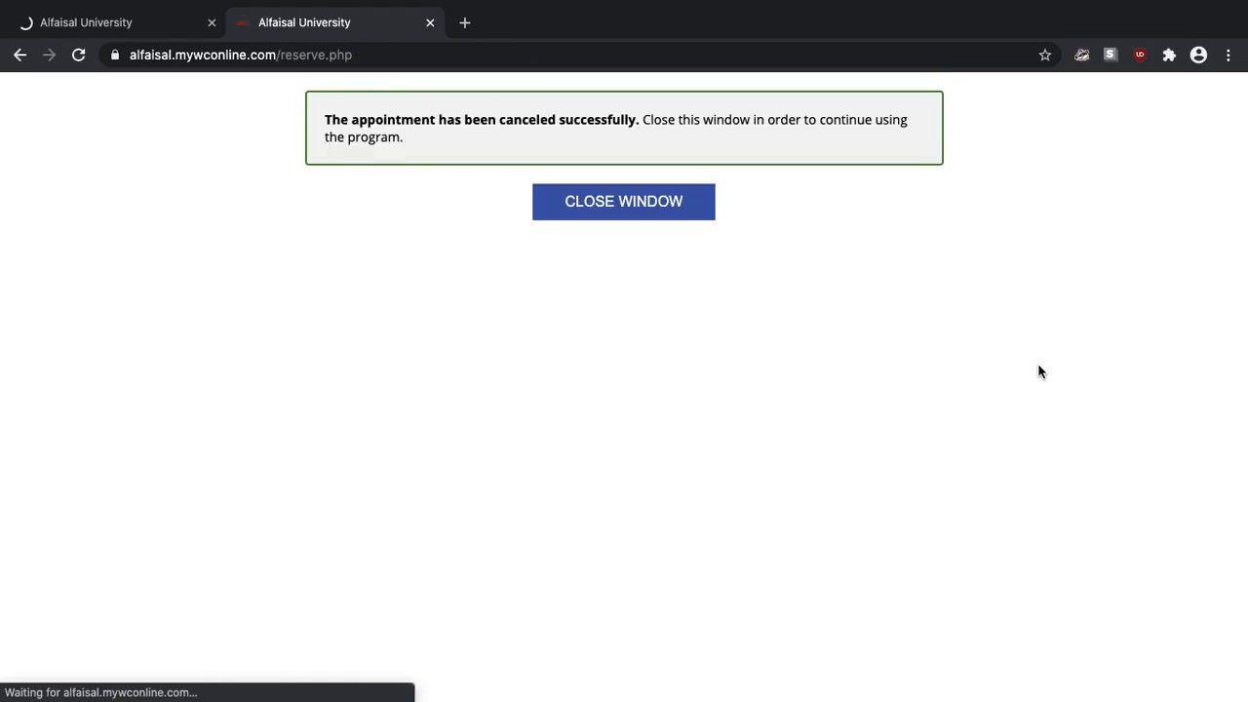
left_click(624, 201)
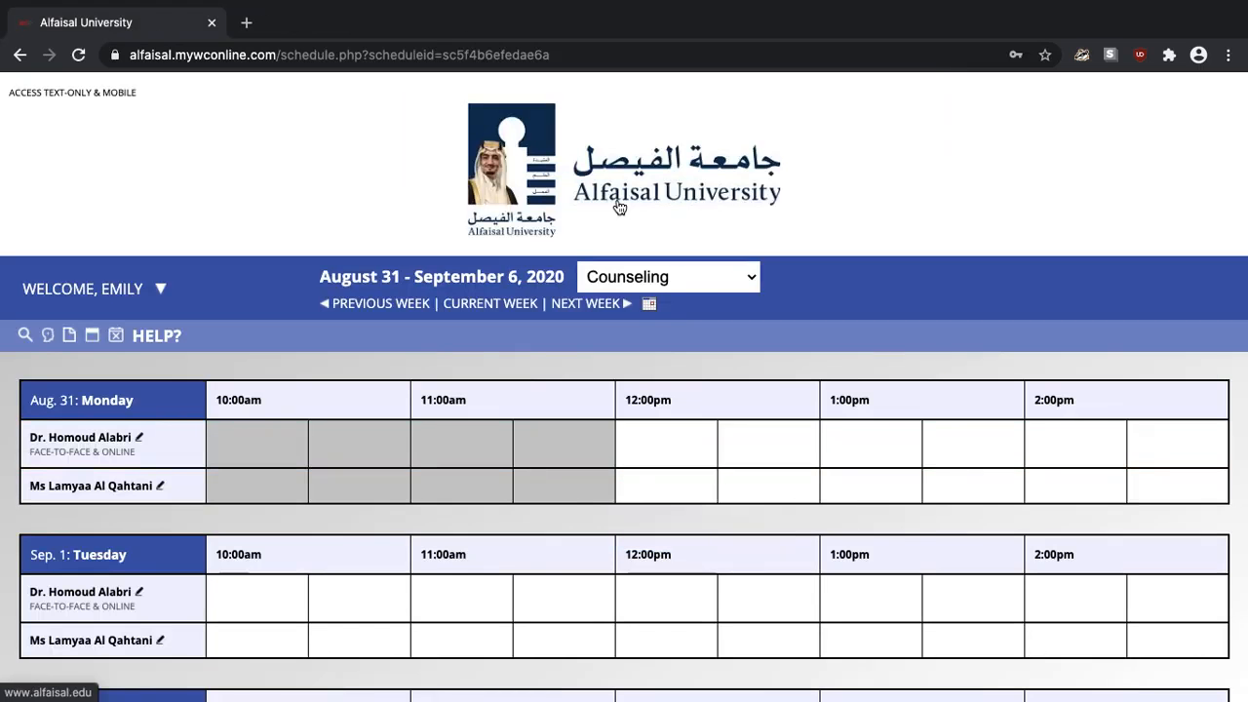